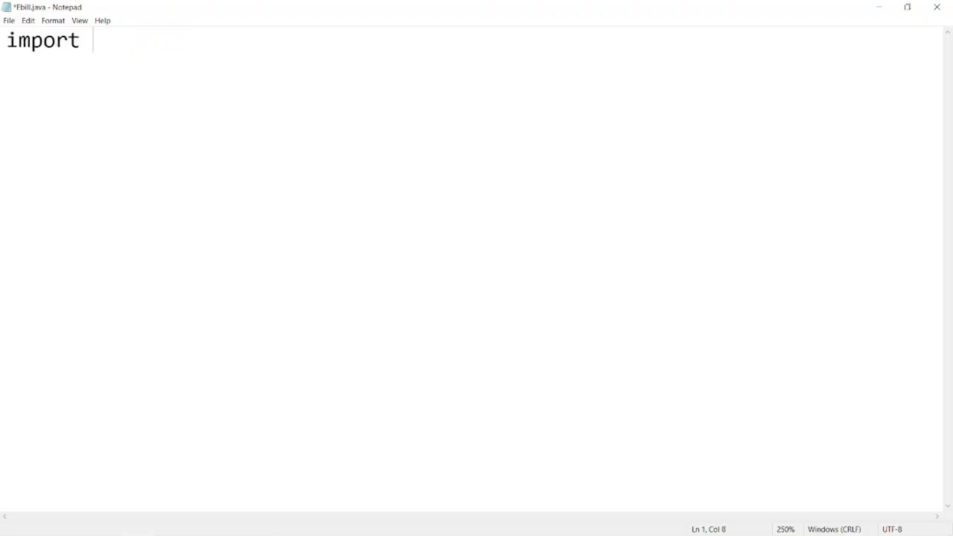
# Type import java.util.Scanner;, public class Ebill and main(String args[]) with braces.
pyautogui.write('java.util')
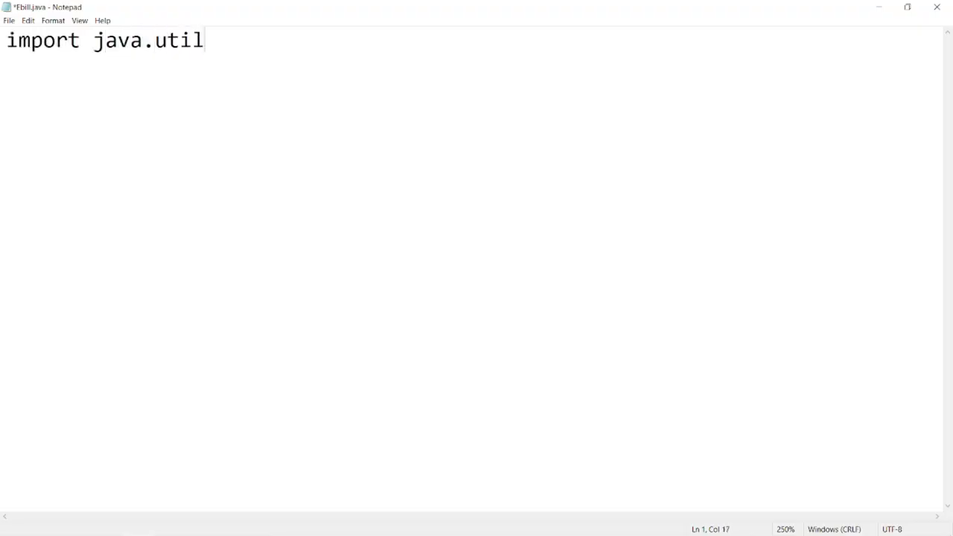
pyautogui.write('.Scanner')
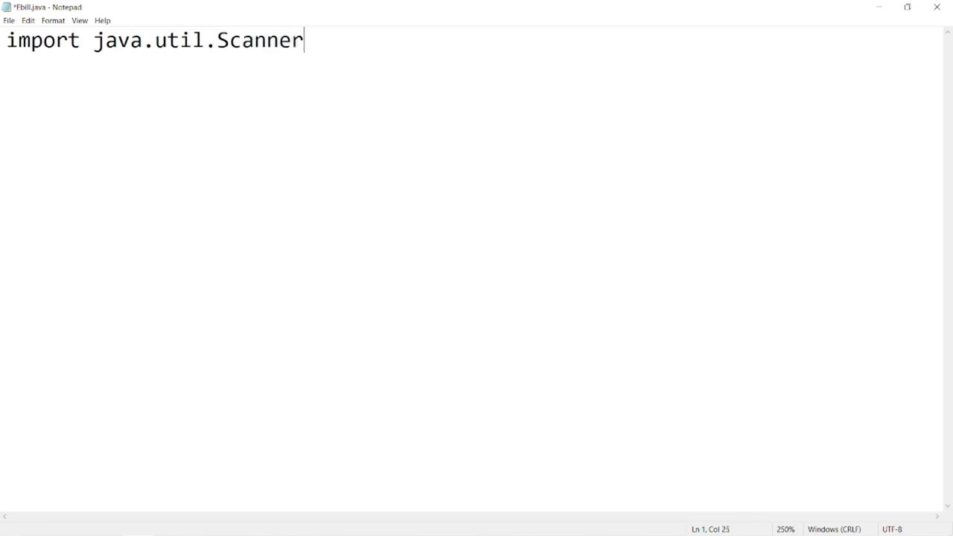
pyautogui.write(';')
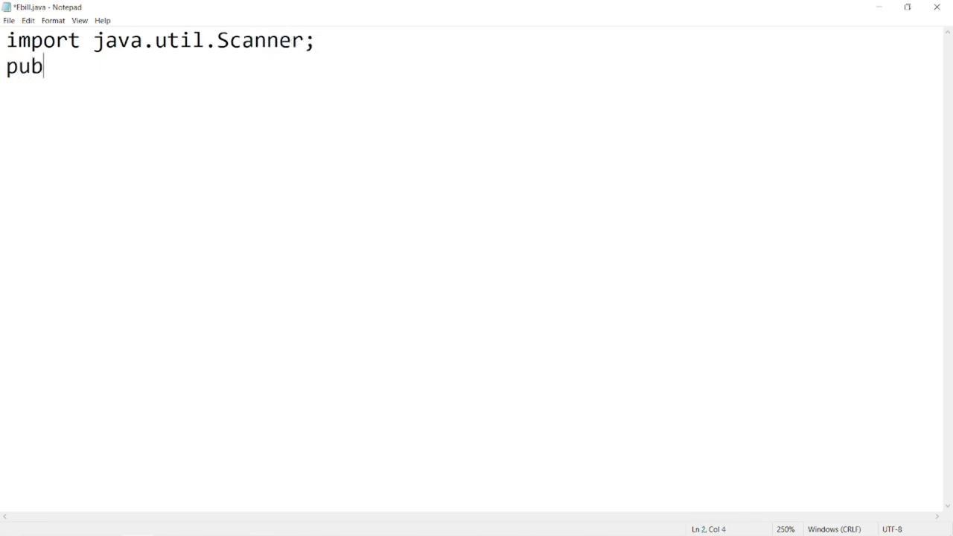
pyautogui.write('lic class Ebill{')
pyautogui.write('}')
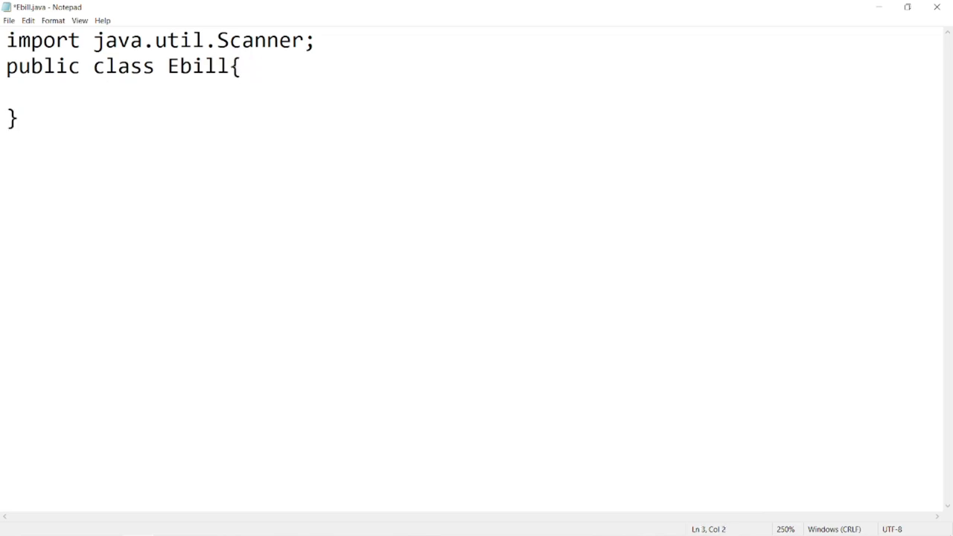
pyautogui.write('public static v')
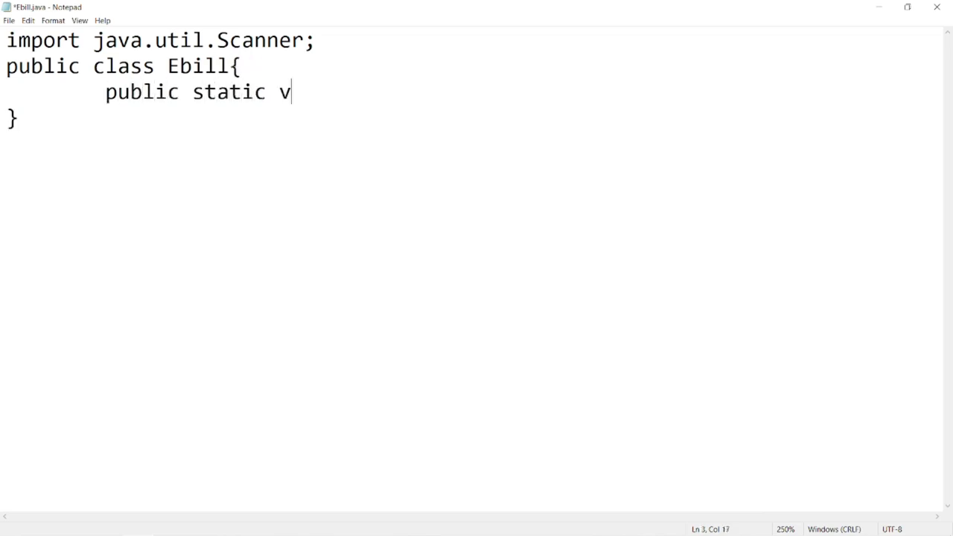
pyautogui.write('oid main)')
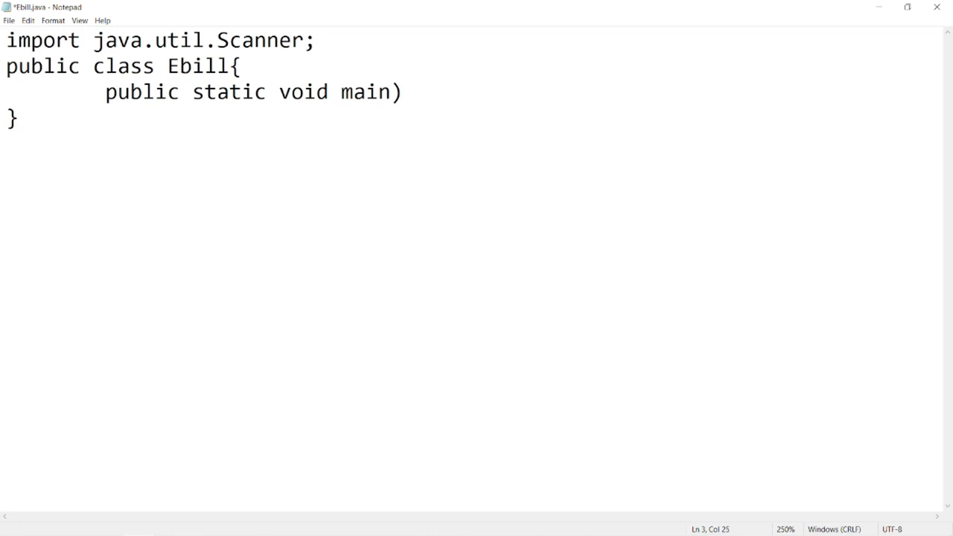
pyautogui.write('(String args[')
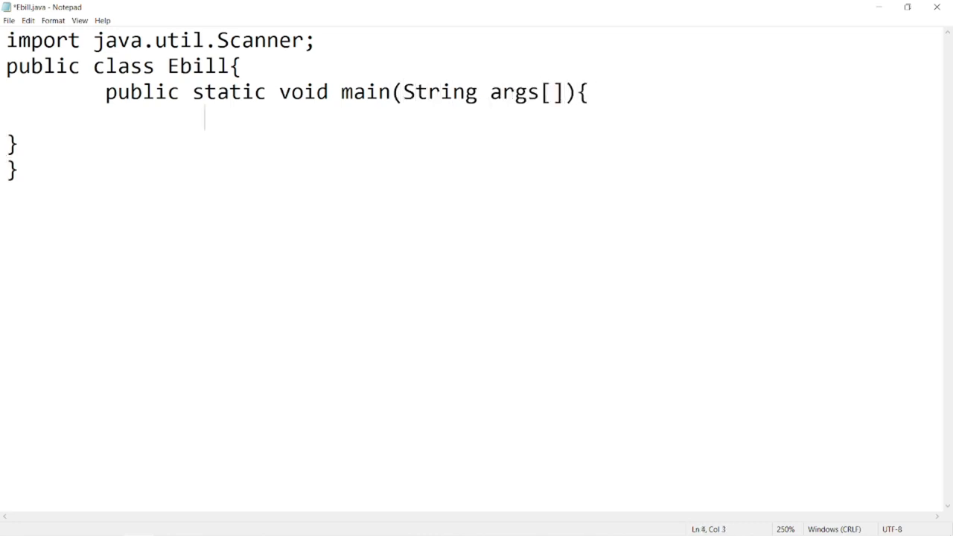
# Add Scanner sc=new Scanner(System.in); and int unit=sc.nextInt(); inside main.
pyautogui.write('Scanner sc=m')
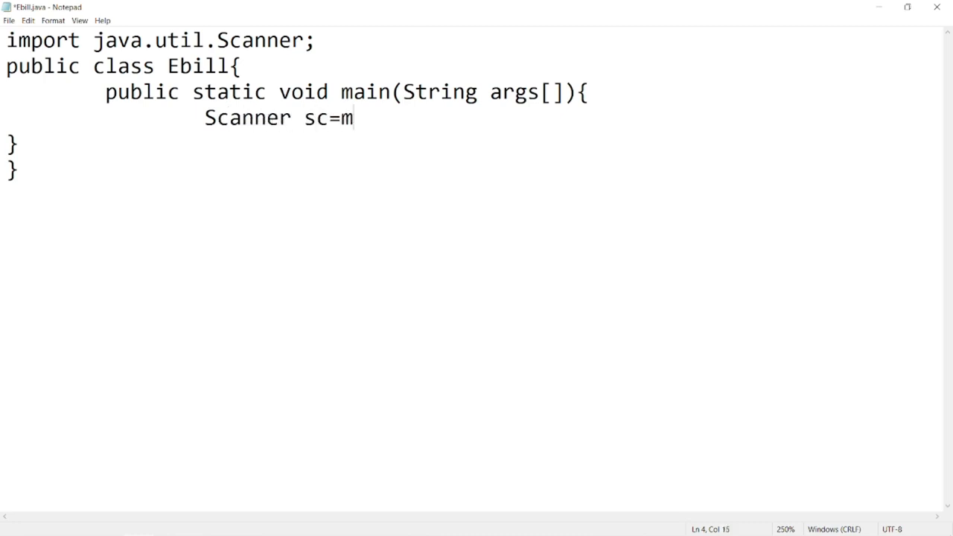
pyautogui.write('ew Scanner')
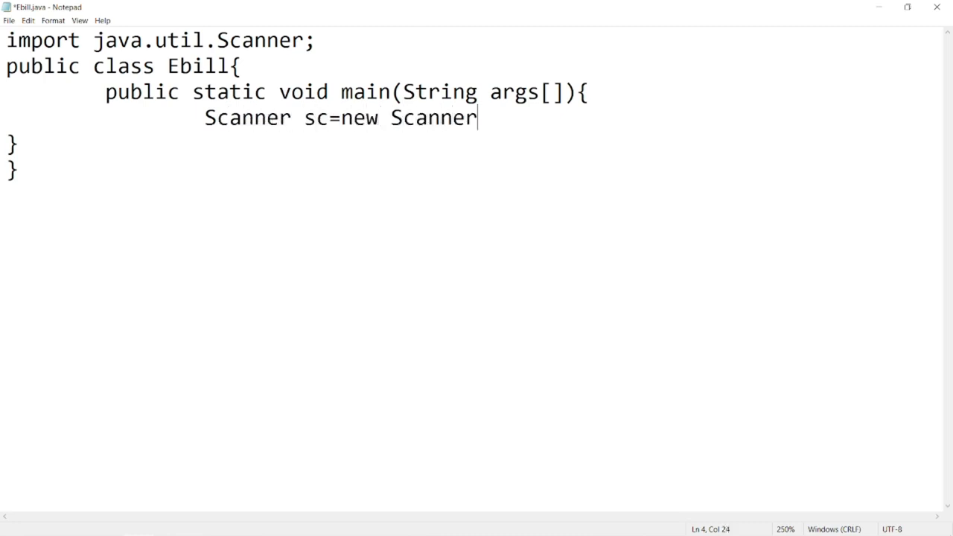
pyautogui.write('(System)')
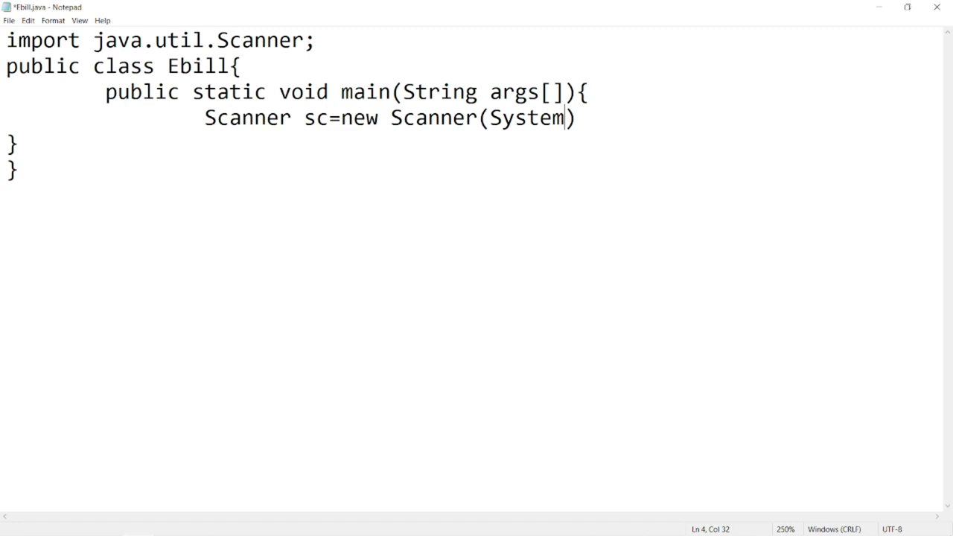
pyautogui.write('.in);')
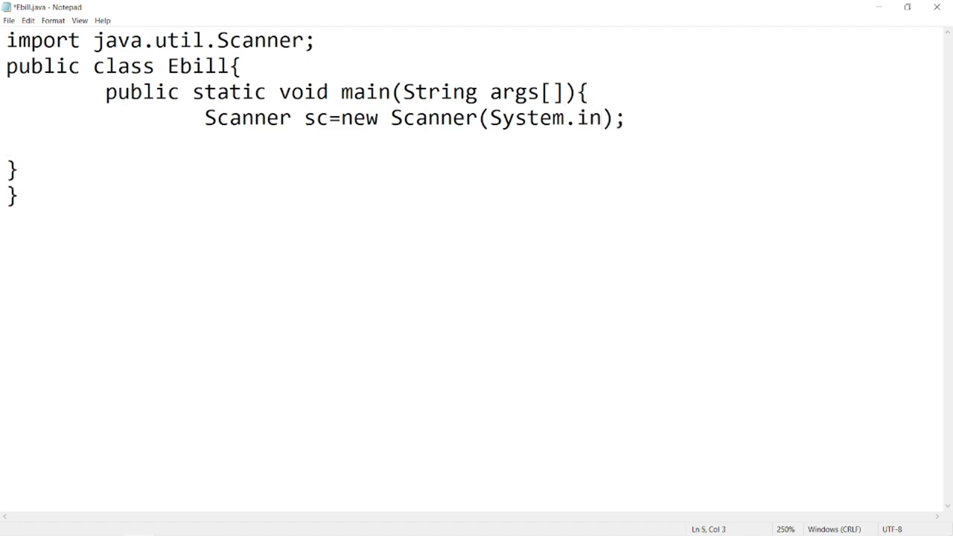
pyautogui.write('int unit')
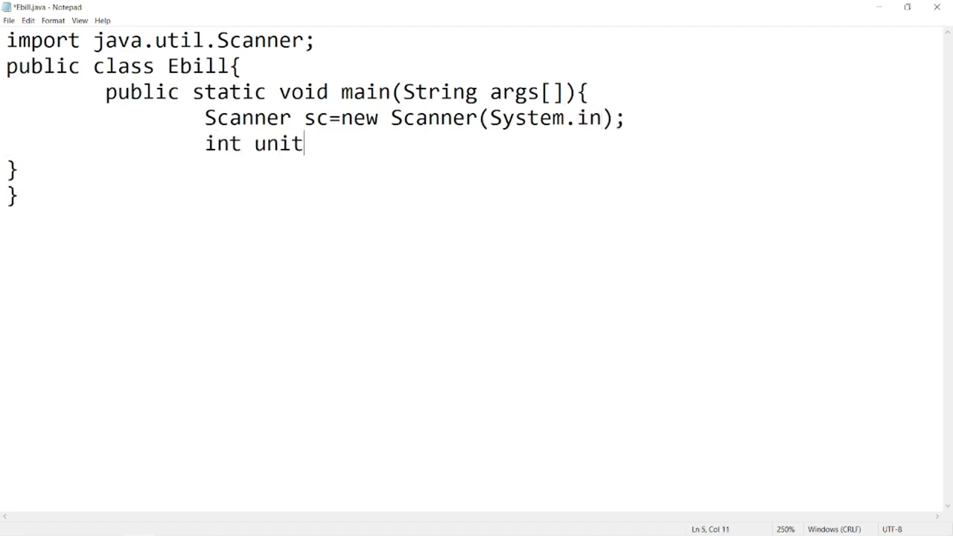
pyautogui.write('=sc.')
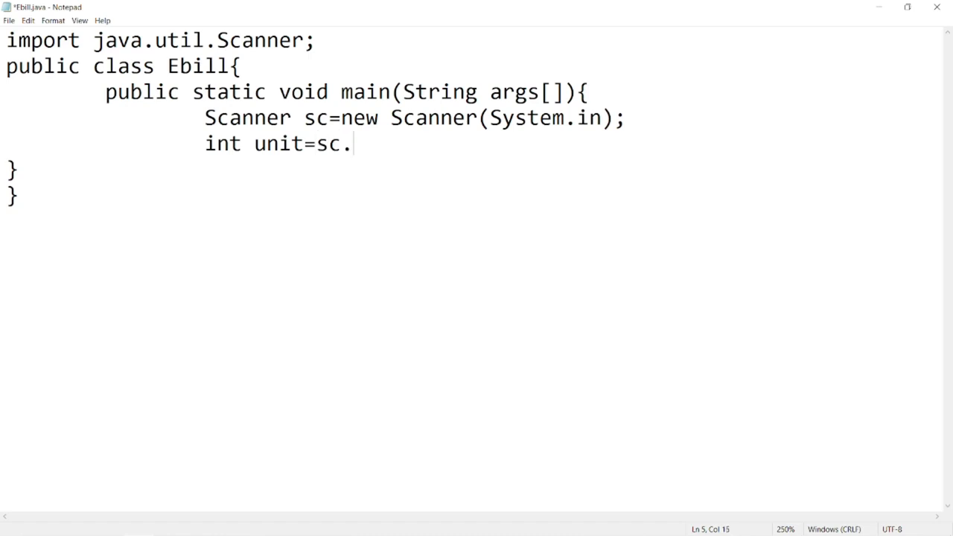
pyautogui.write('next')
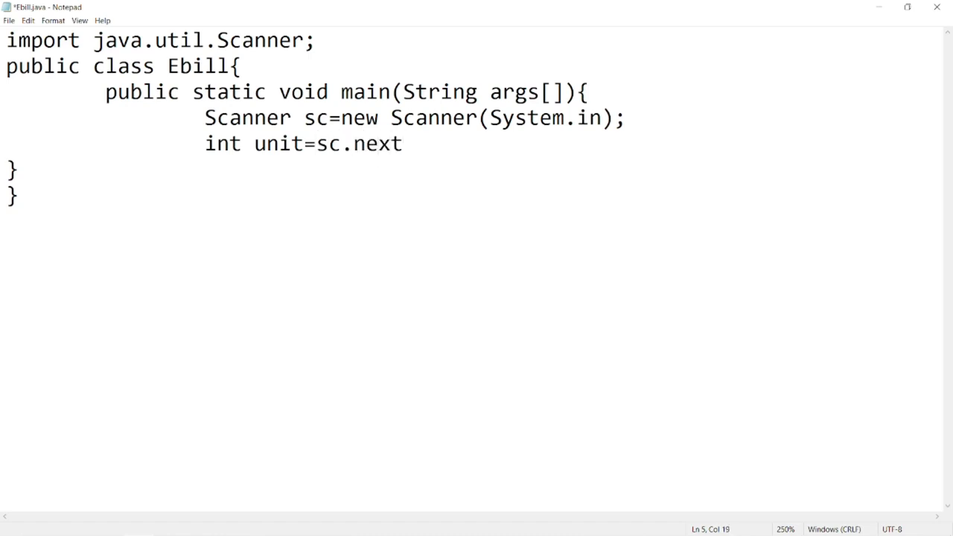
pyautogui.write('Int();')
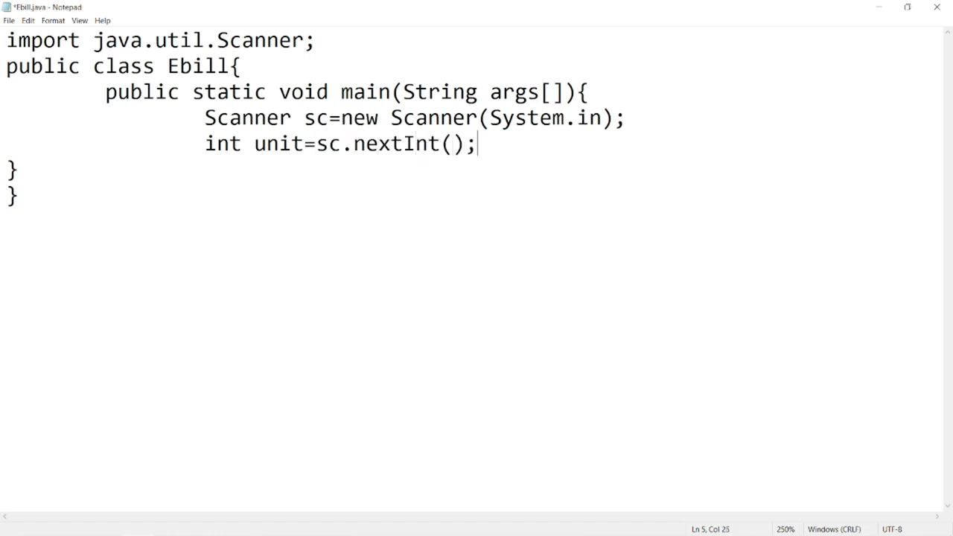
pyautogui.press('enter')
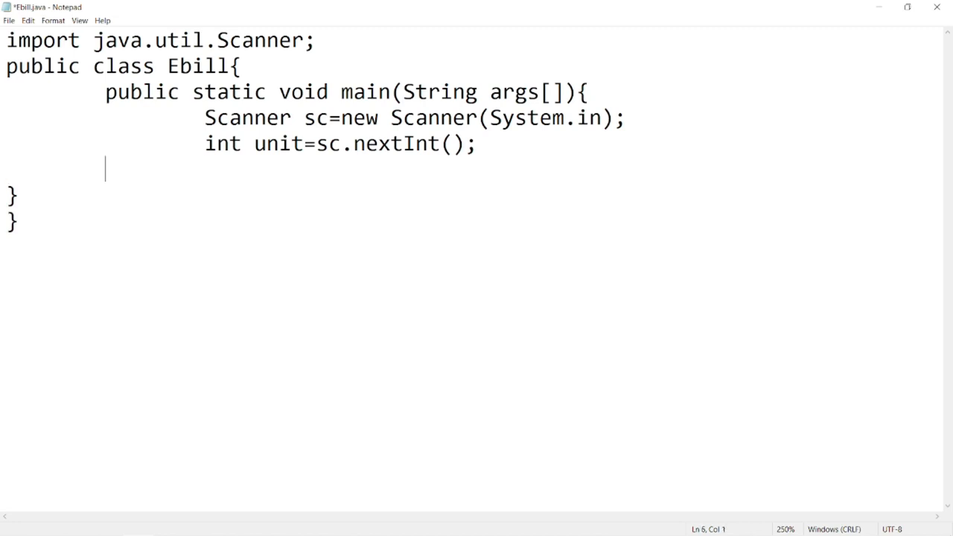
# Write if(unit<=100) printing "Bill amount= 0", then begin an else if.
pyautogui.write('if()')
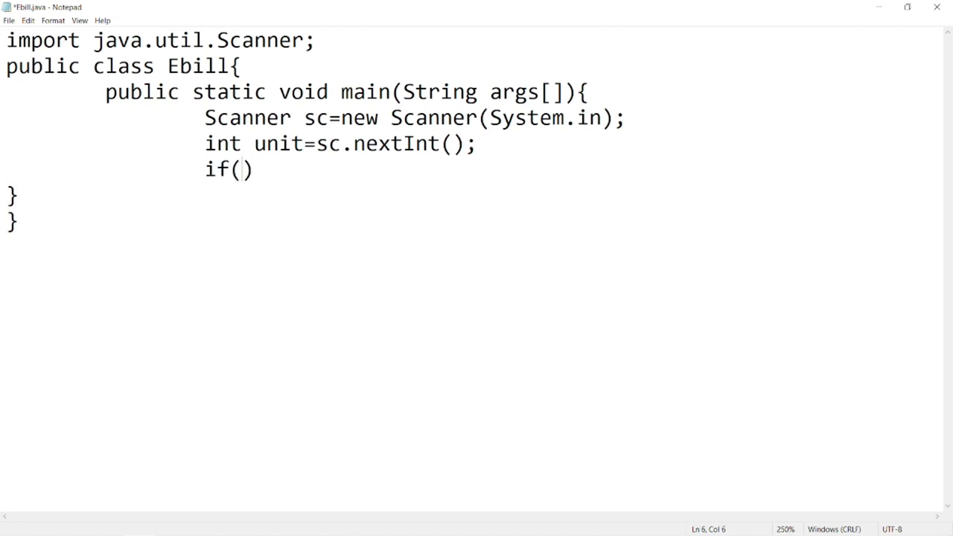
pyautogui.write('unit<=10')
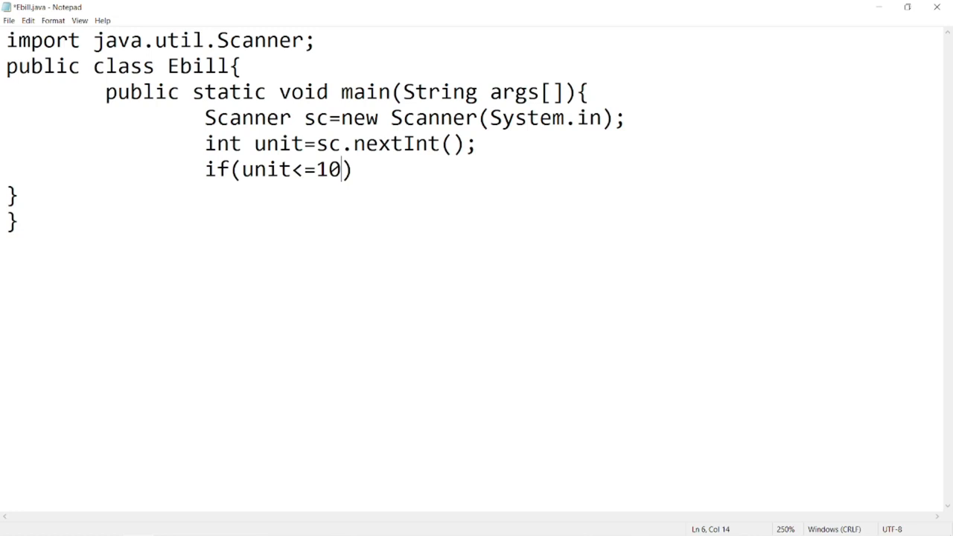
pyautogui.write('0){')
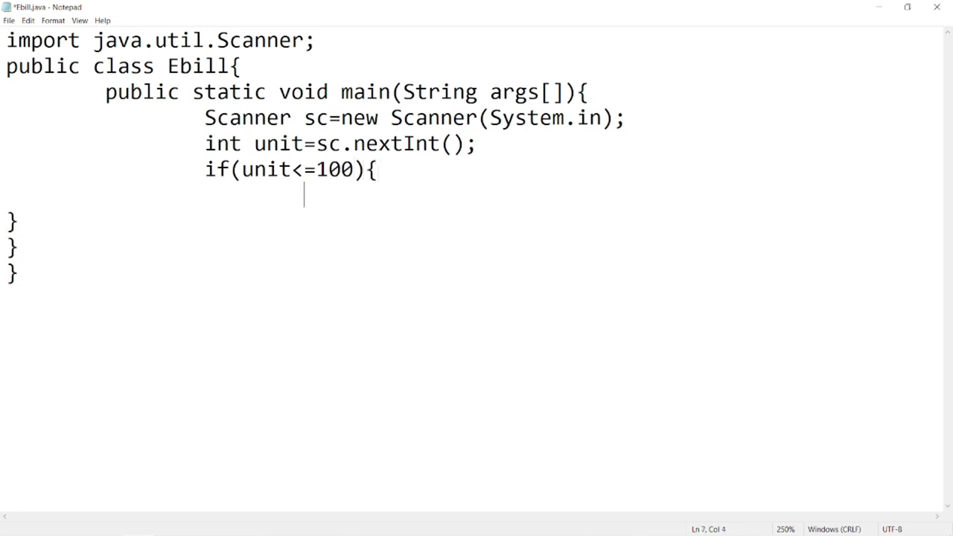
pyautogui.write('System.out.p')
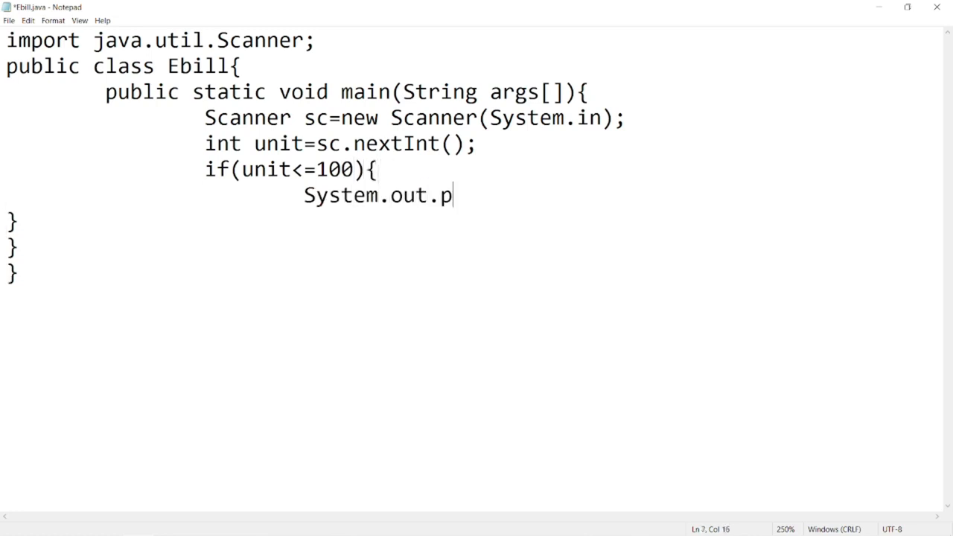
pyautogui.write('rintln("")')
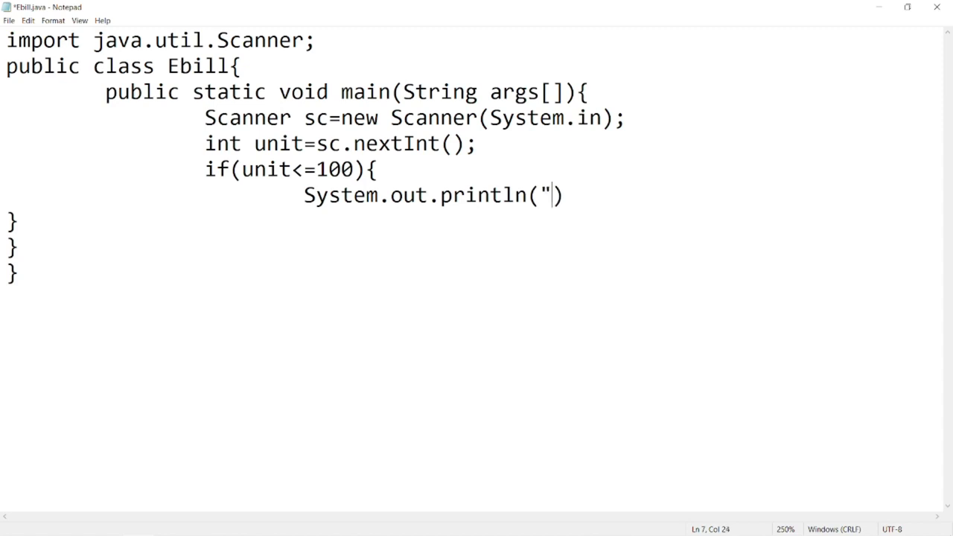
pyautogui.write('Bill amount')
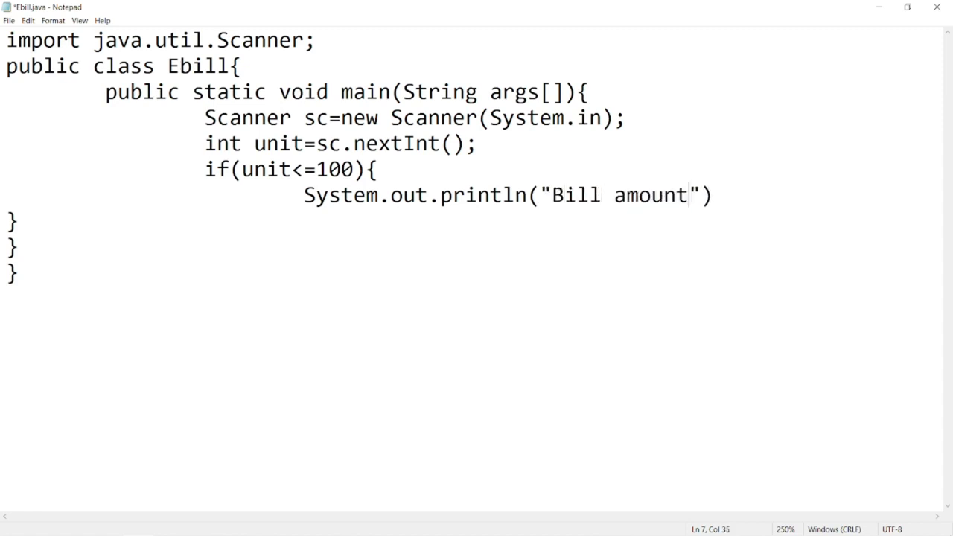
pyautogui.write('= 0);')
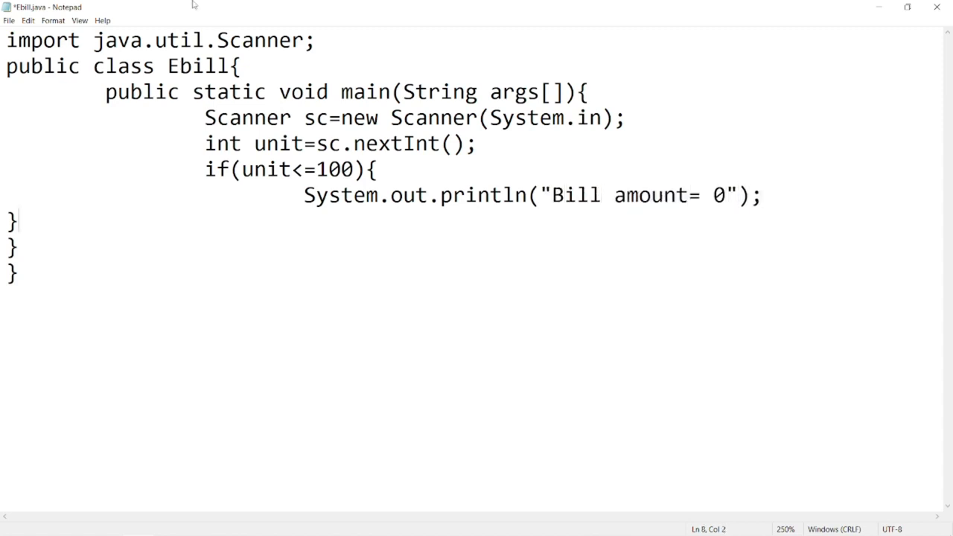
pyautogui.write('else if')
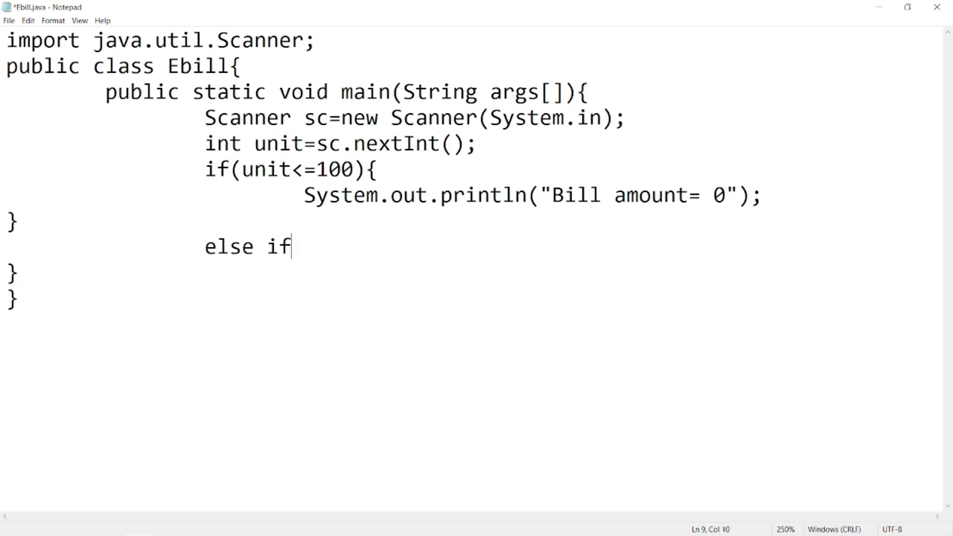
# Write the 101–200 unit else if with unit-=100; and unit*=5;.
pyautogui.write('(uni)')
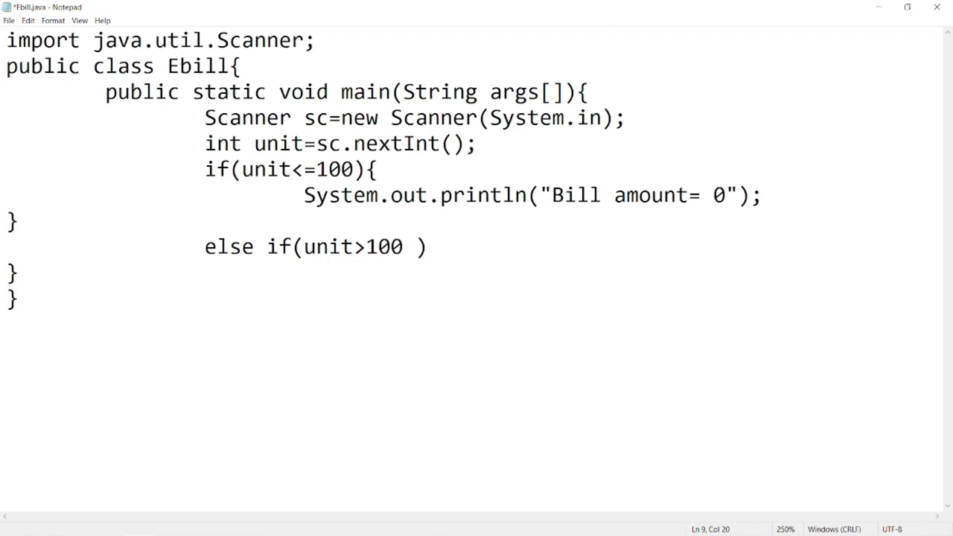
pyautogui.write('&& unit<=200')
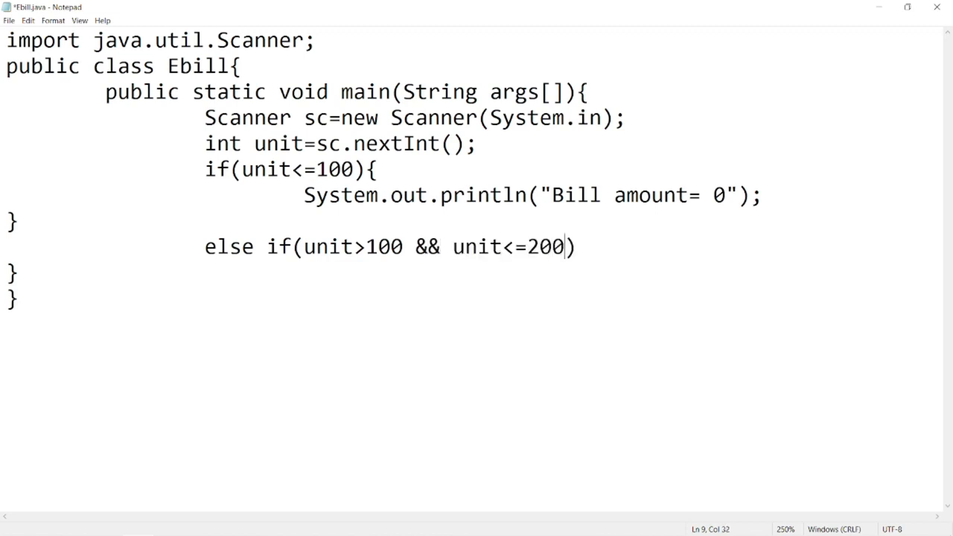
pyautogui.write('{')
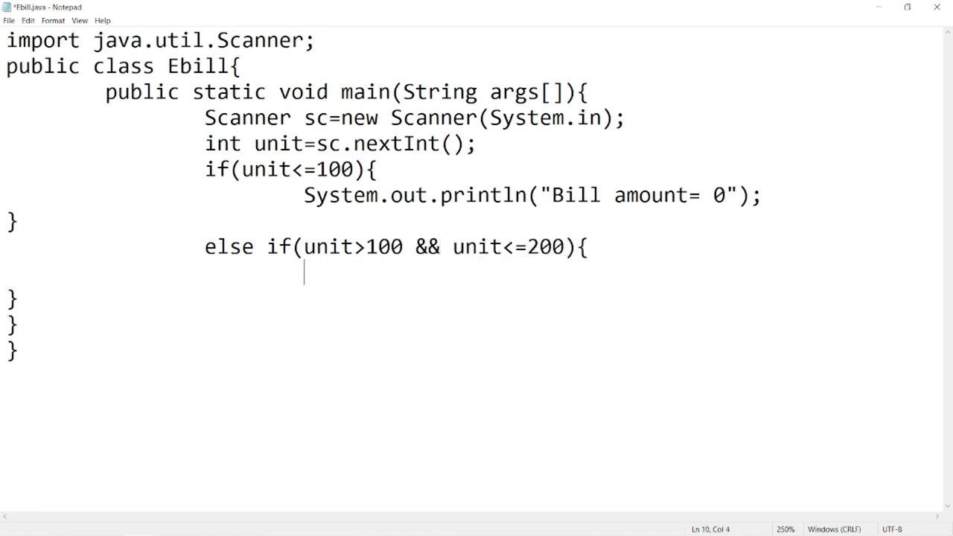
pyautogui.write('unit-=')
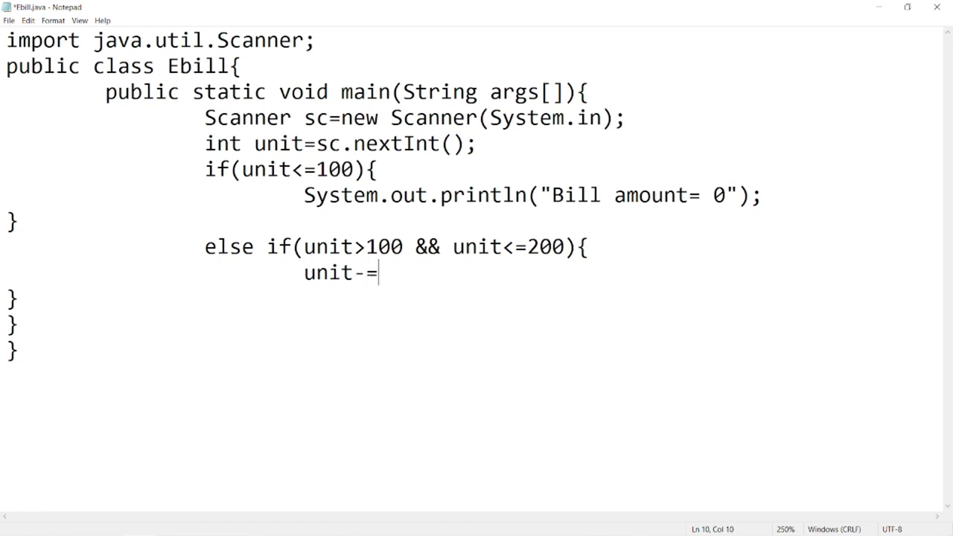
pyautogui.write('100;')
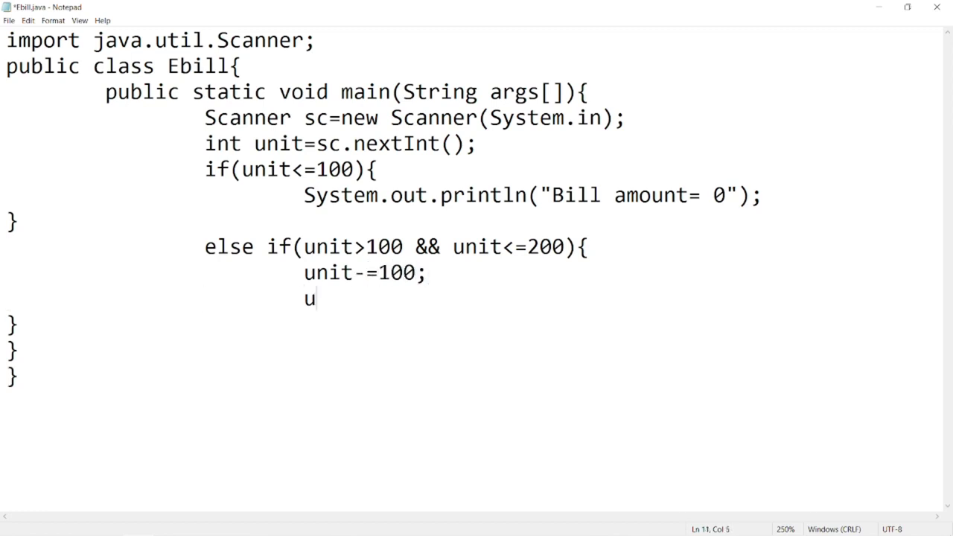
pyautogui.write('nit*=5;')
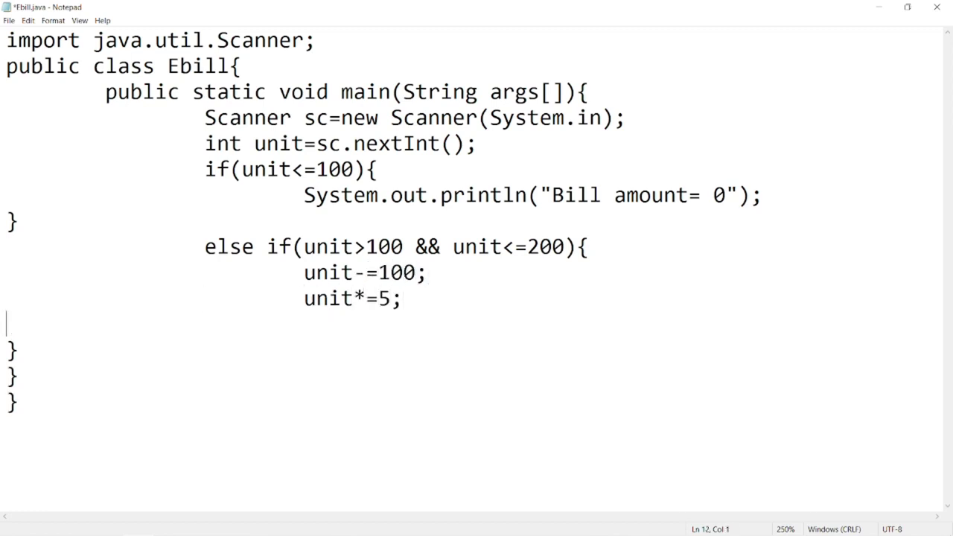
# Print "Bill amount="+unit and start the next else if on unit.
pyautogui.write('System.out.p')
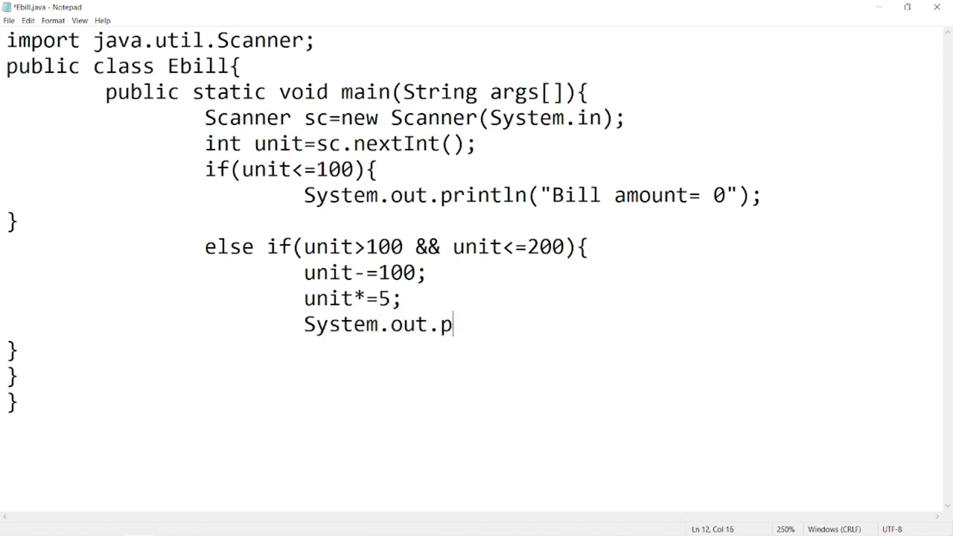
pyautogui.write('rintln("")')
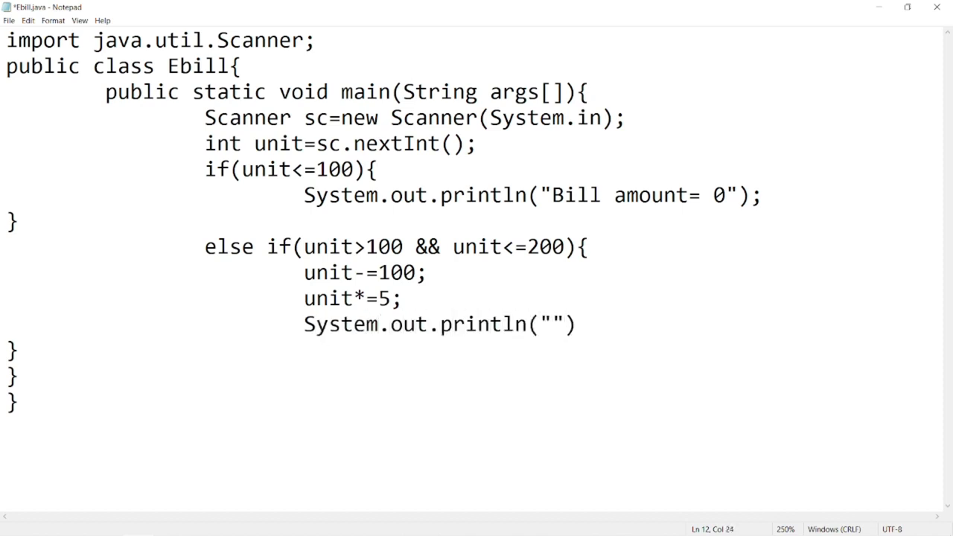
pyautogui.write('Bill amount=')
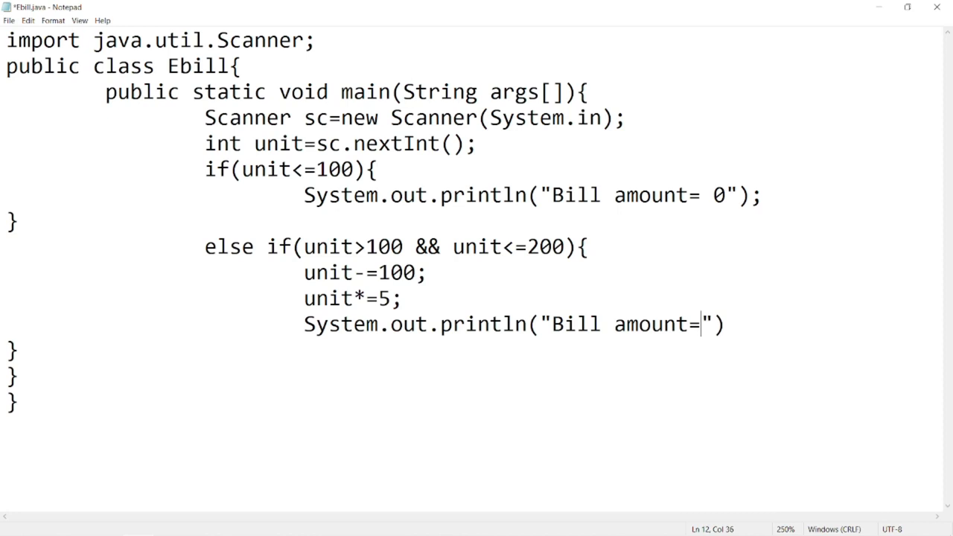
pyautogui.write('+unit')
pyautogui.write('e')
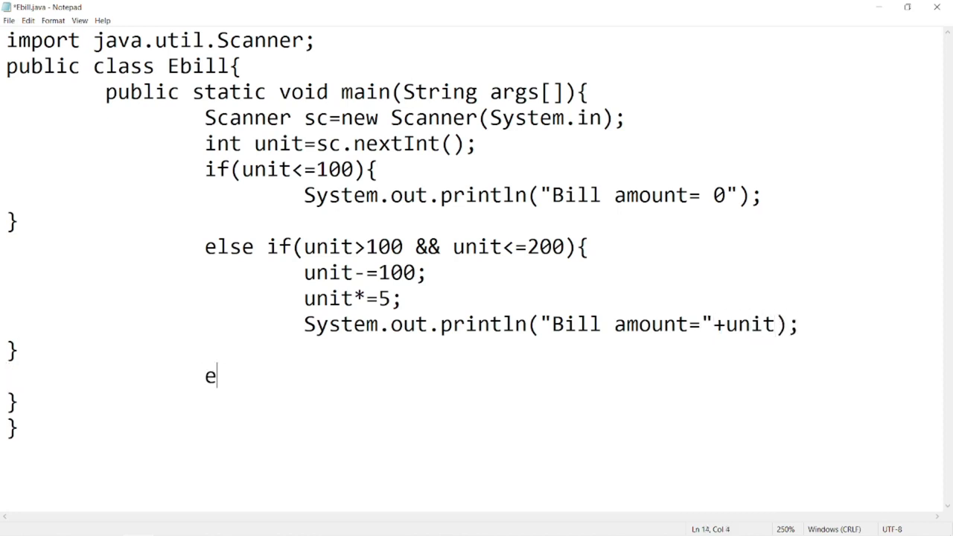
pyautogui.write('lse if(un)')
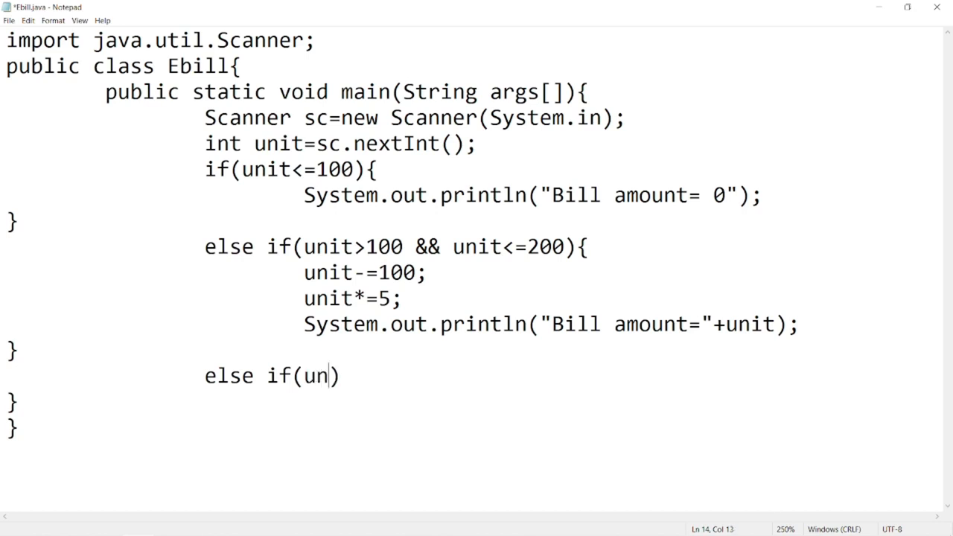
# Open else if(unit>200 && unit<=300) and declare int y.
pyautogui.write('it>')
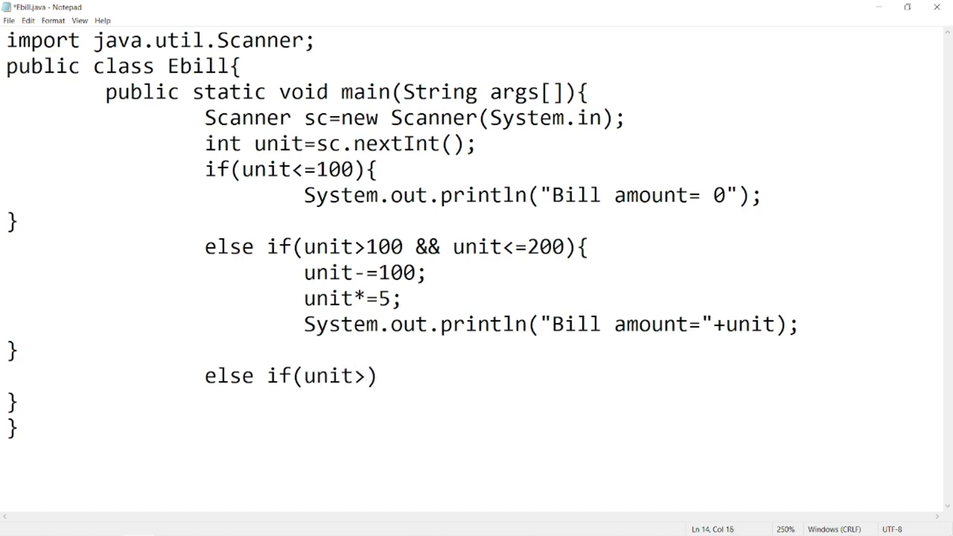
pyautogui.write('200 && uni')
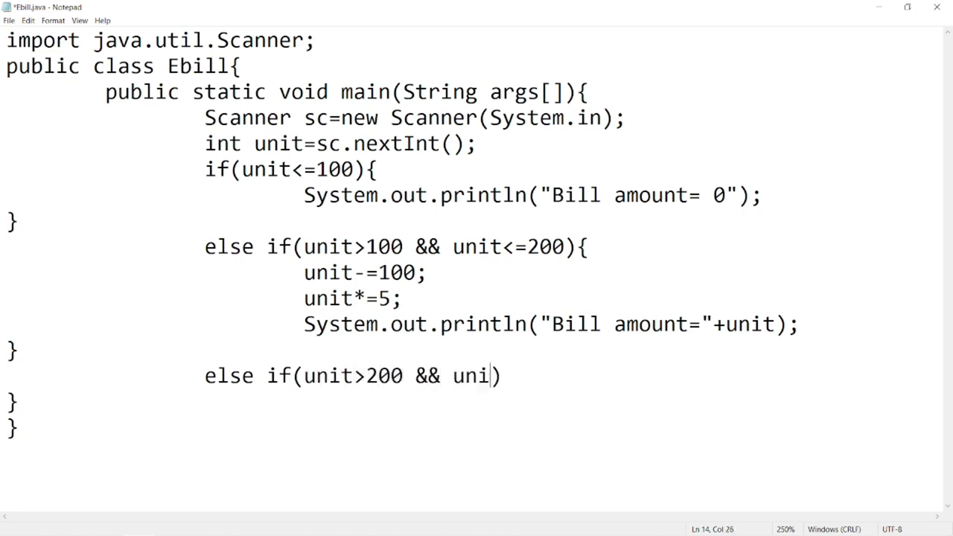
pyautogui.write('t<=300){')
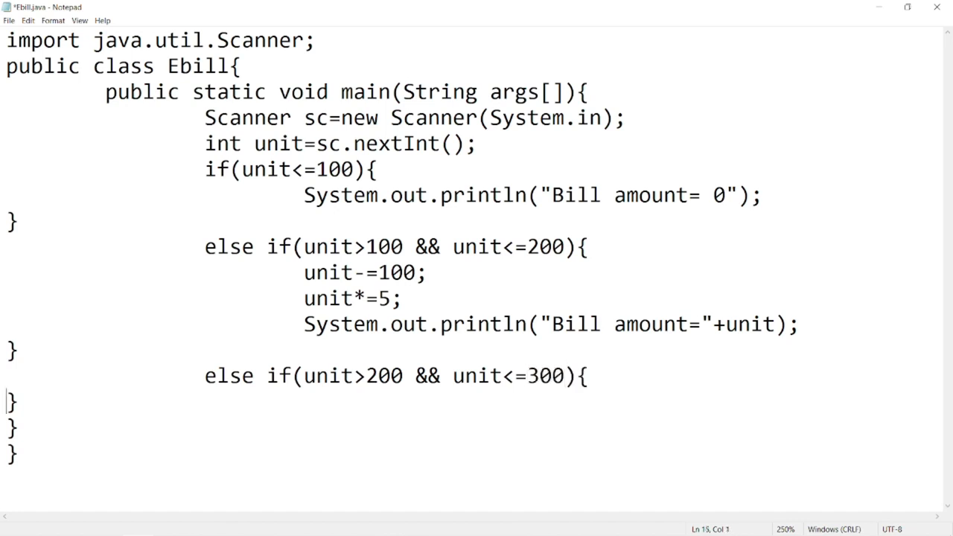
pyautogui.write('unit')
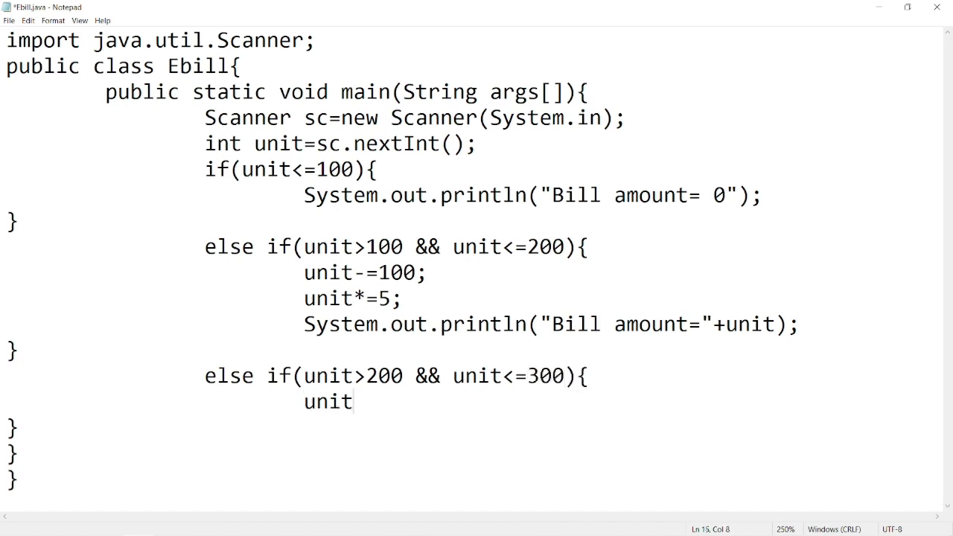
pyautogui.write('int')
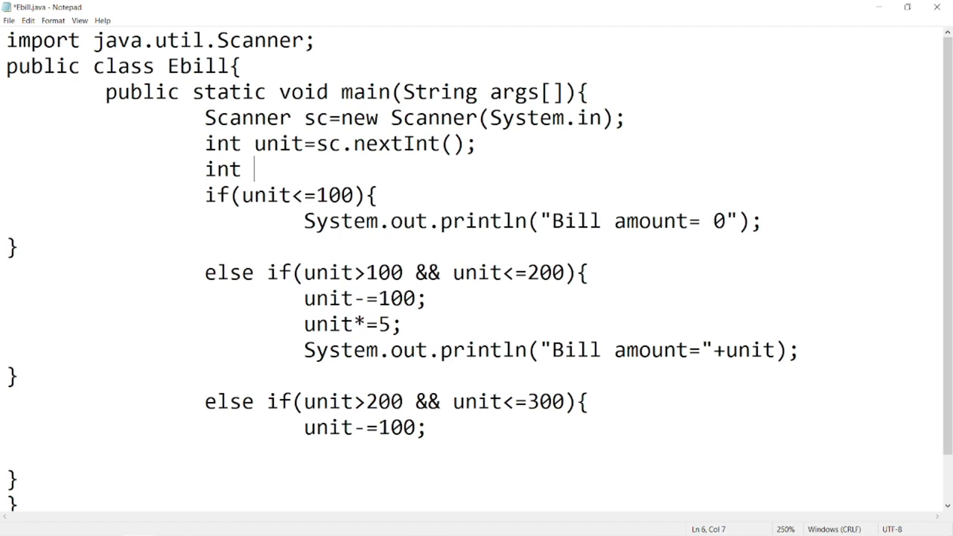
pyautogui.write('y;')
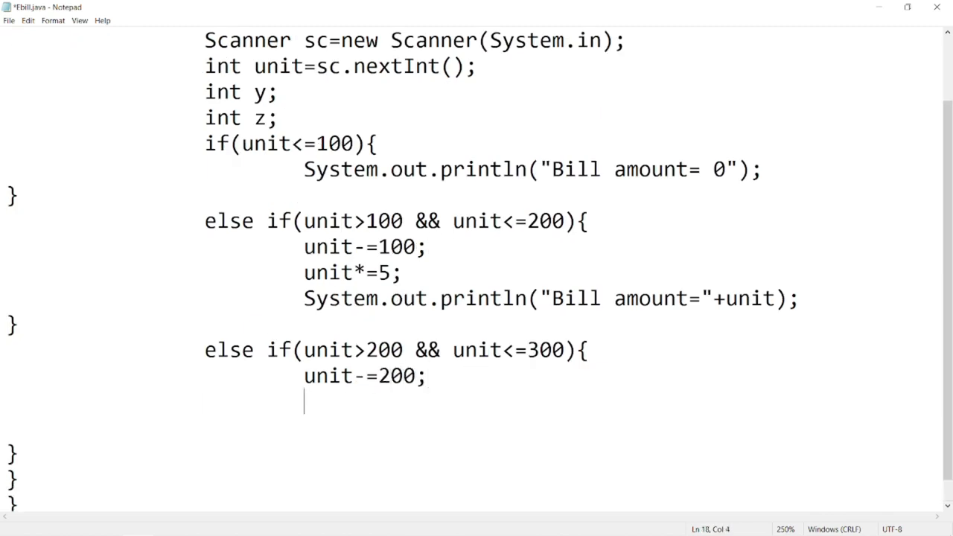
# Multiply unit by 10, set y=100*5 and add y to unit.
pyautogui.write('unit*=')
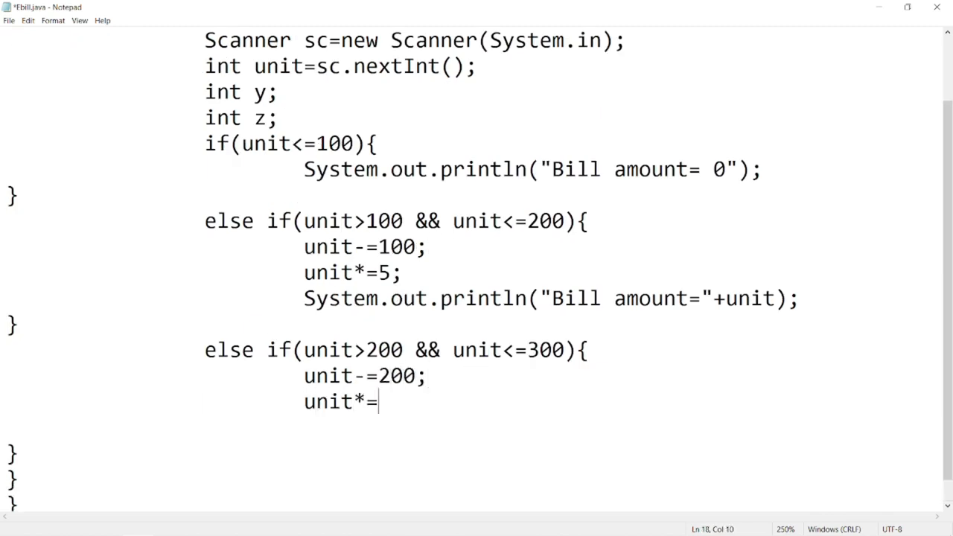
pyautogui.write('10;')
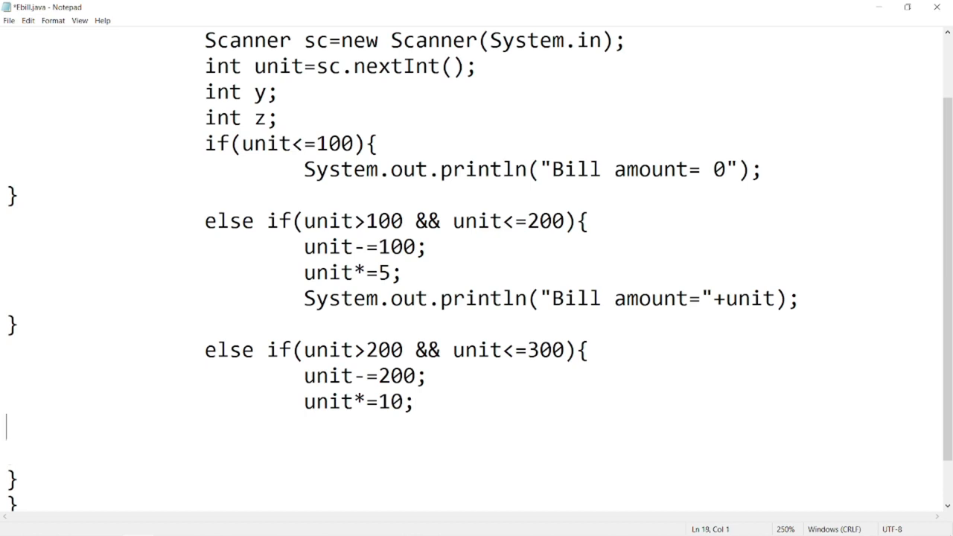
pyautogui.write('y')
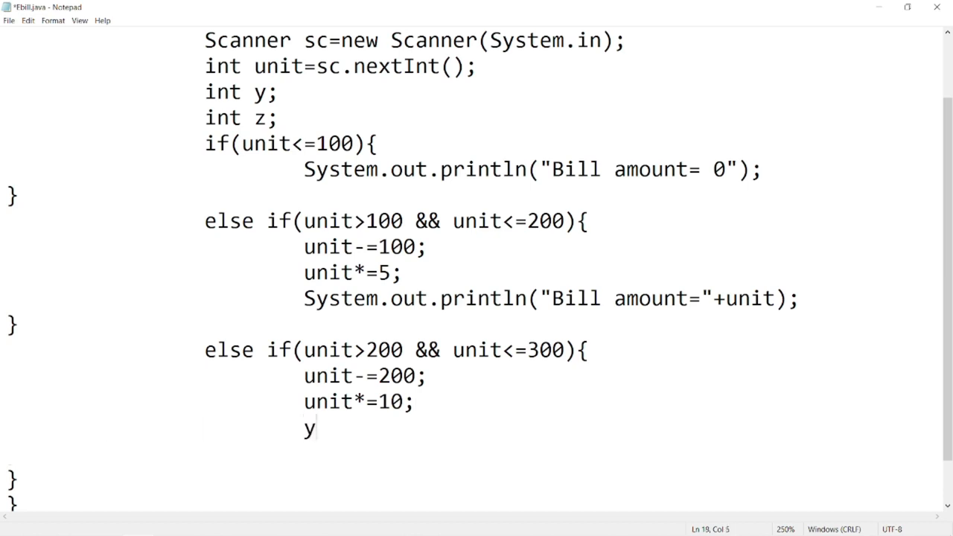
pyautogui.write('=1')
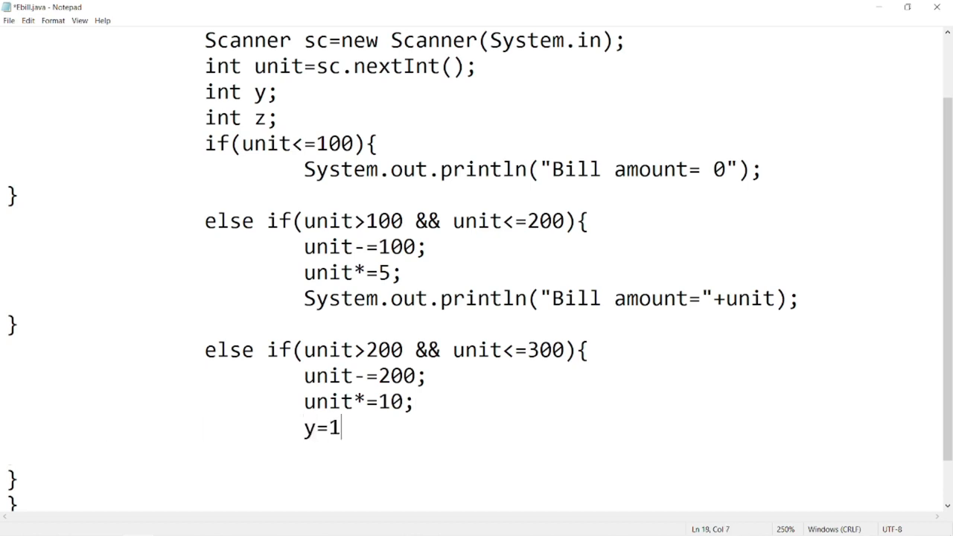
pyautogui.write('00*5;')
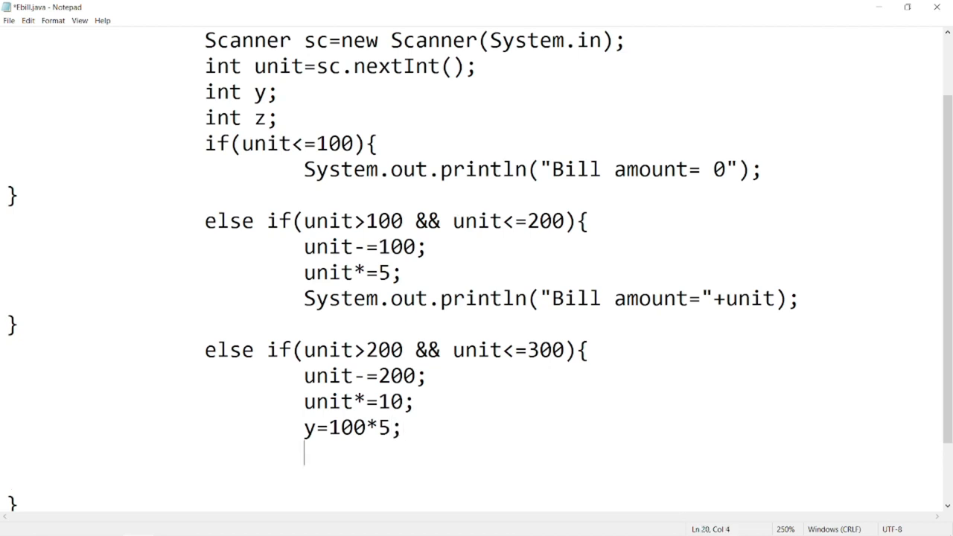
pyautogui.write('unit')
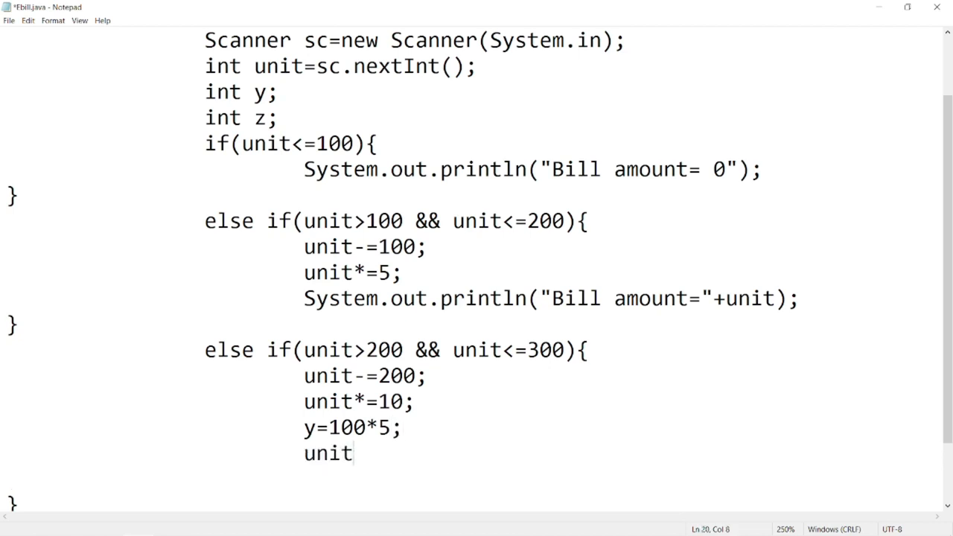
pyautogui.write('+=y;')
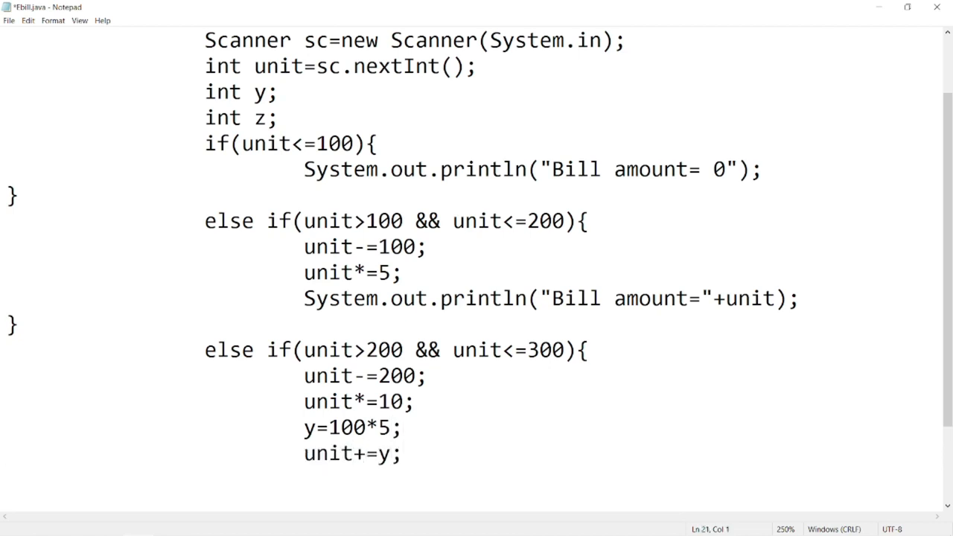
# Print "Bill amount="+unit and declare int z;.
pyautogui.write('S')
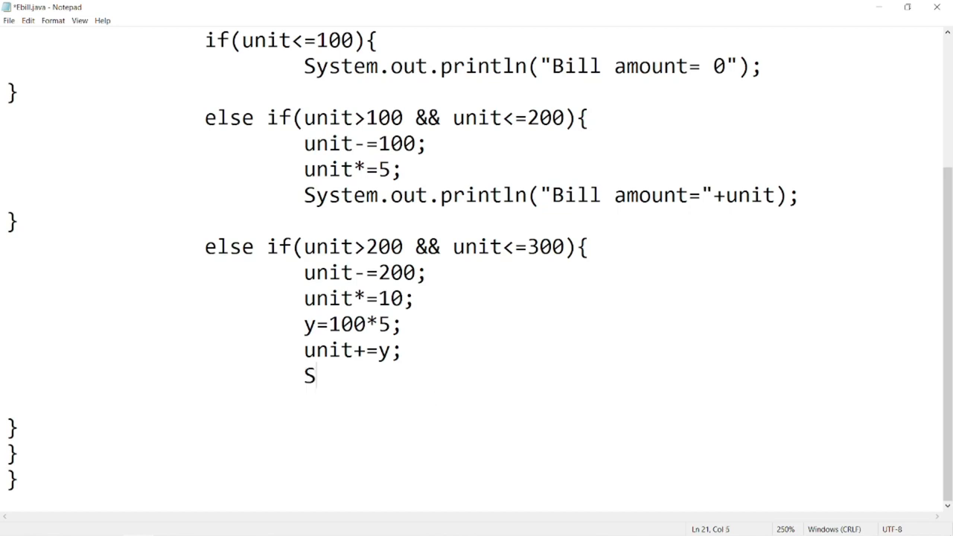
pyautogui.write('ystem.out.')
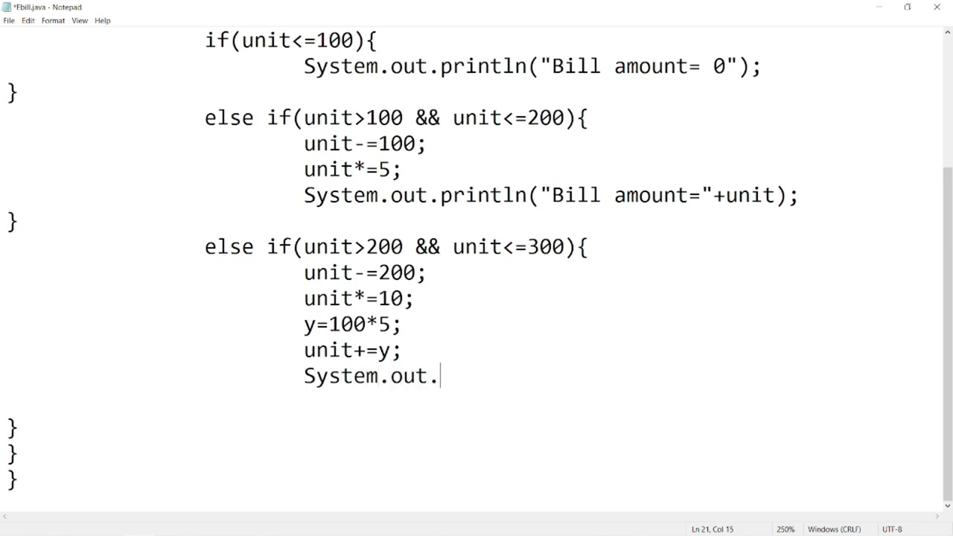
pyautogui.write('println()')
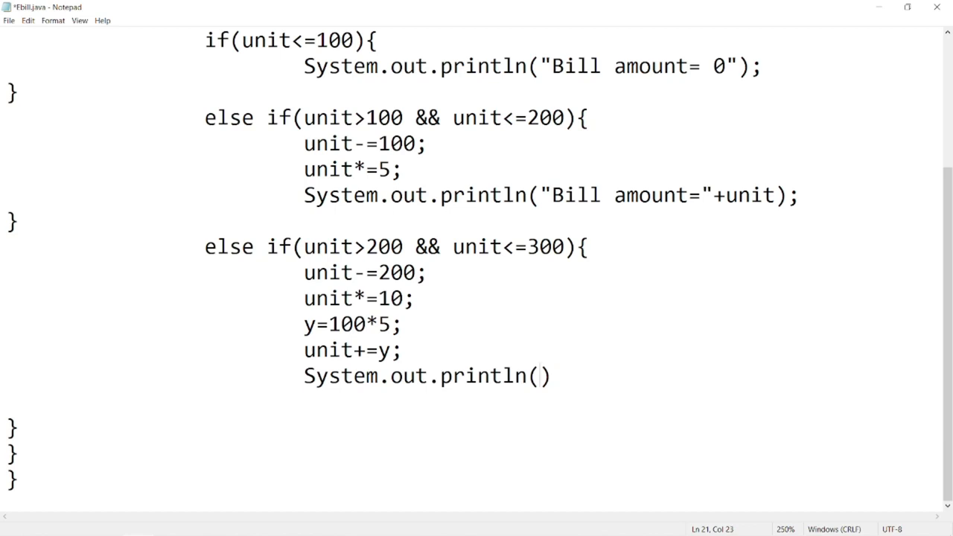
pyautogui.write('"Bill a"')
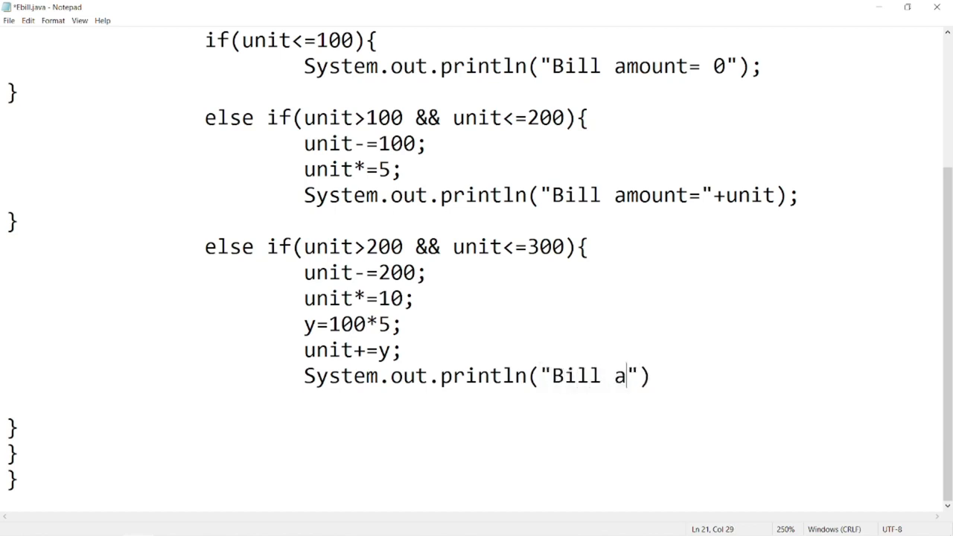
pyautogui.write('mount=')
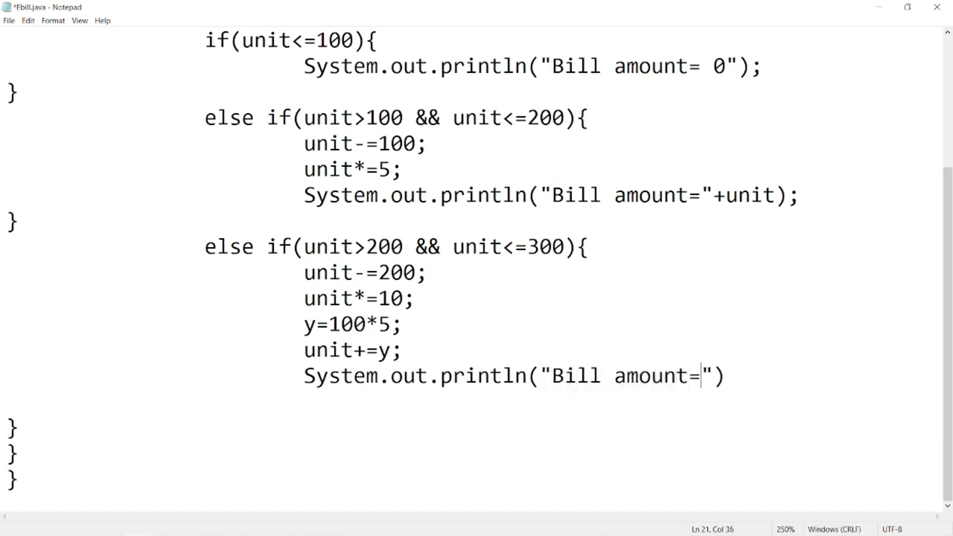
pyautogui.write('+unit')
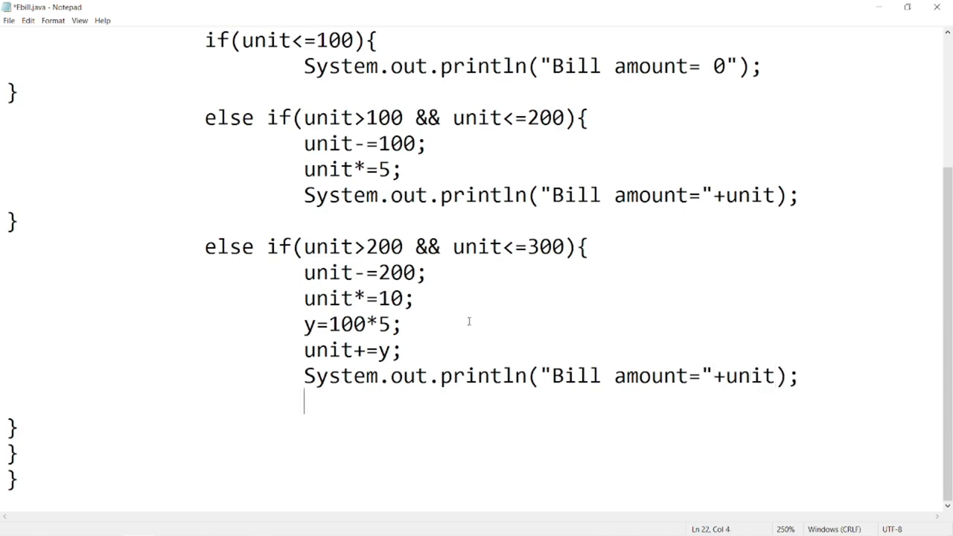
pyautogui.write('int z;')
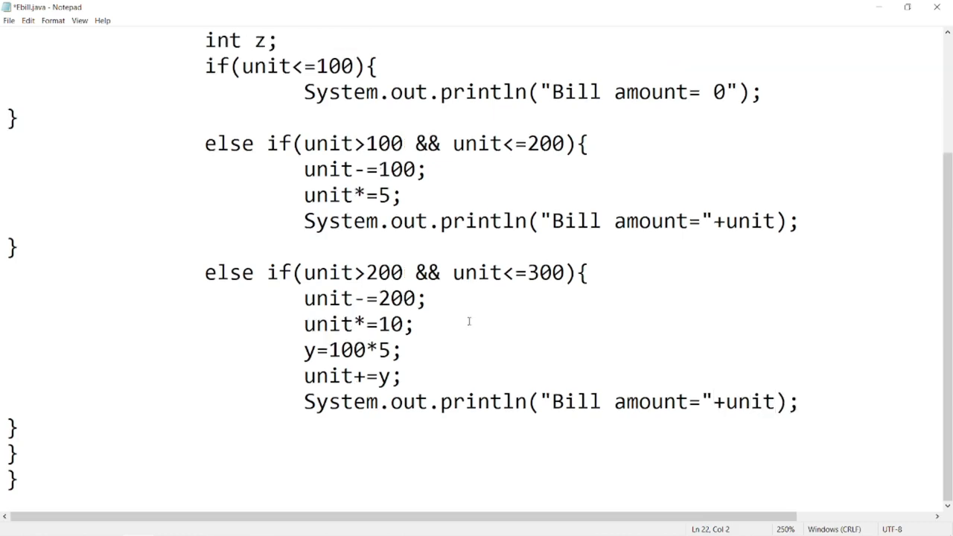
# Open else if(unit>300) that subtracts 300 and multiplies unit by 15.
pyautogui.write('e')
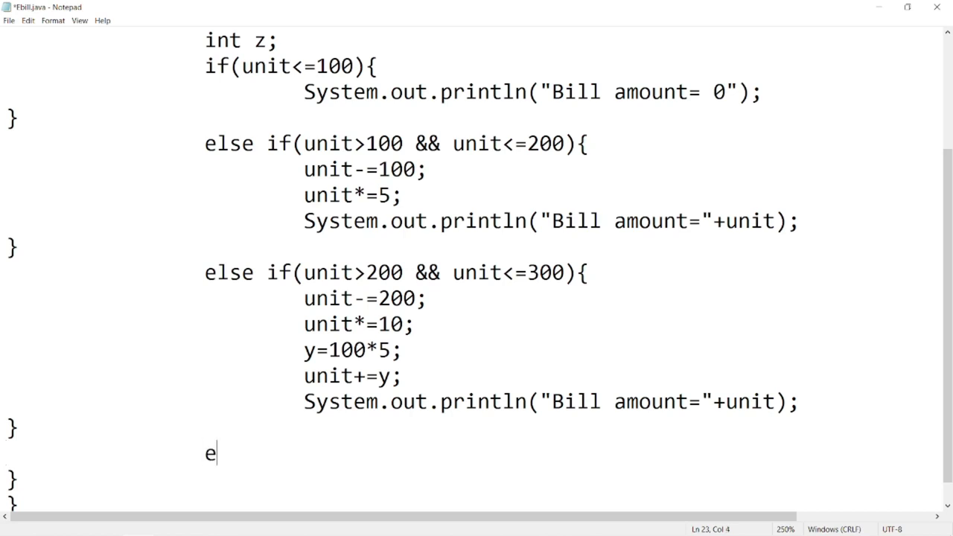
pyautogui.write('lse if()')
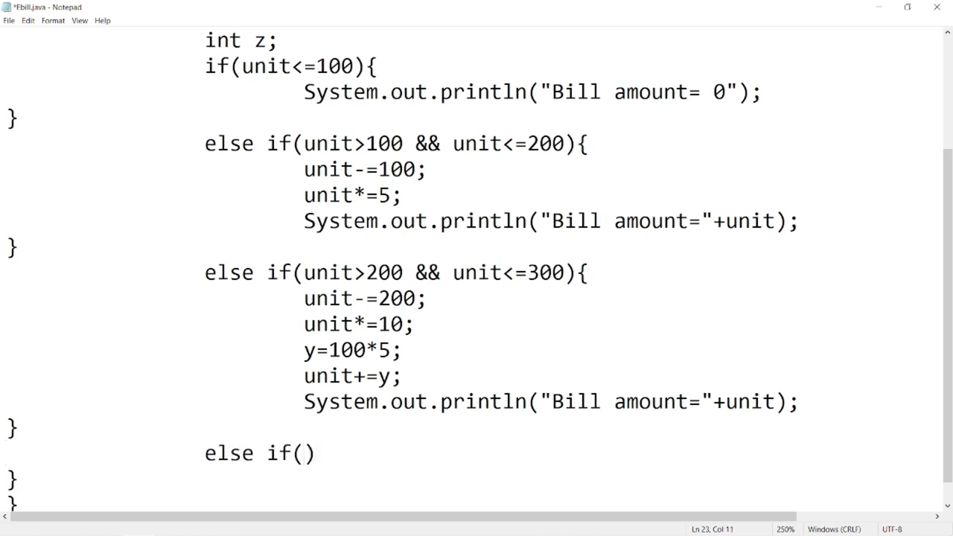
pyautogui.write('unit>')
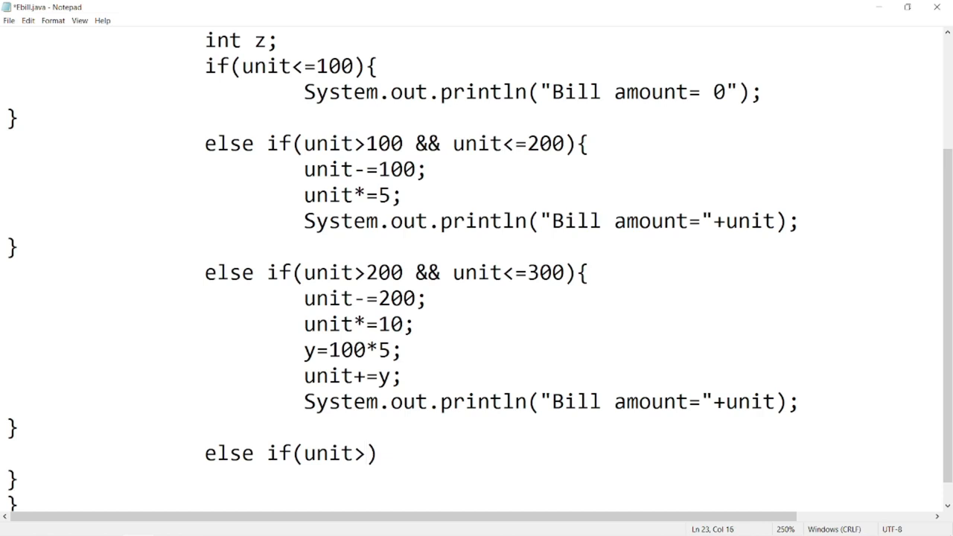
pyautogui.write('300')
pyautogui.write('unit')
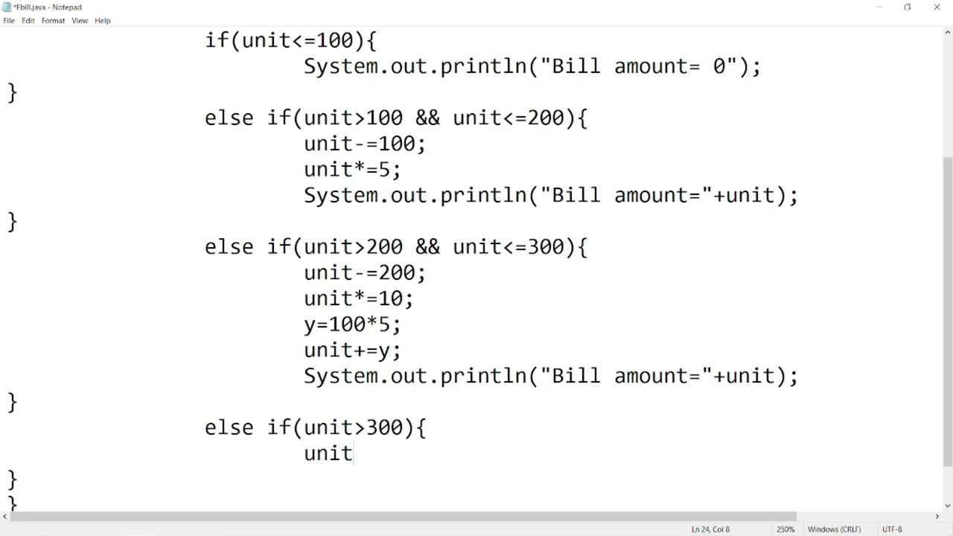
pyautogui.write('-')
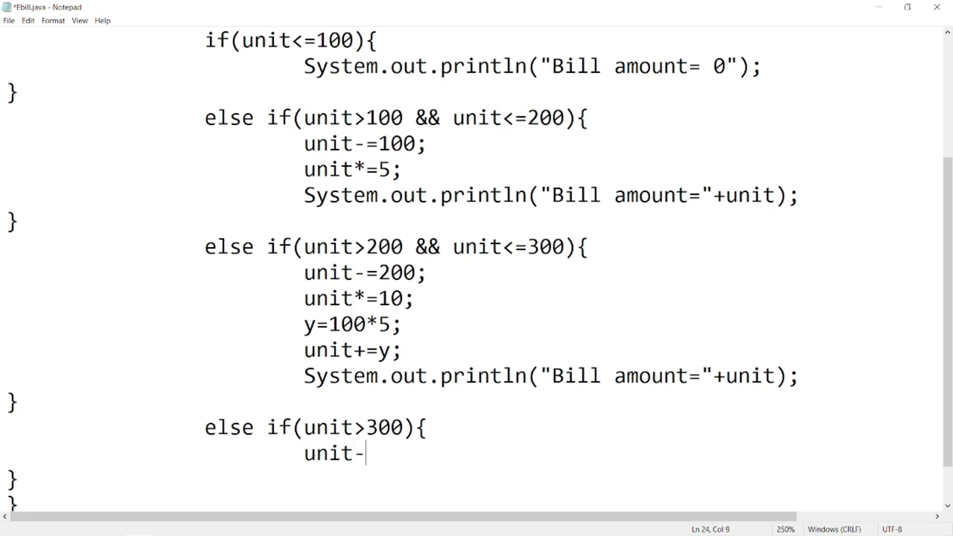
pyautogui.write('=300;')
pyautogui.write('unit')
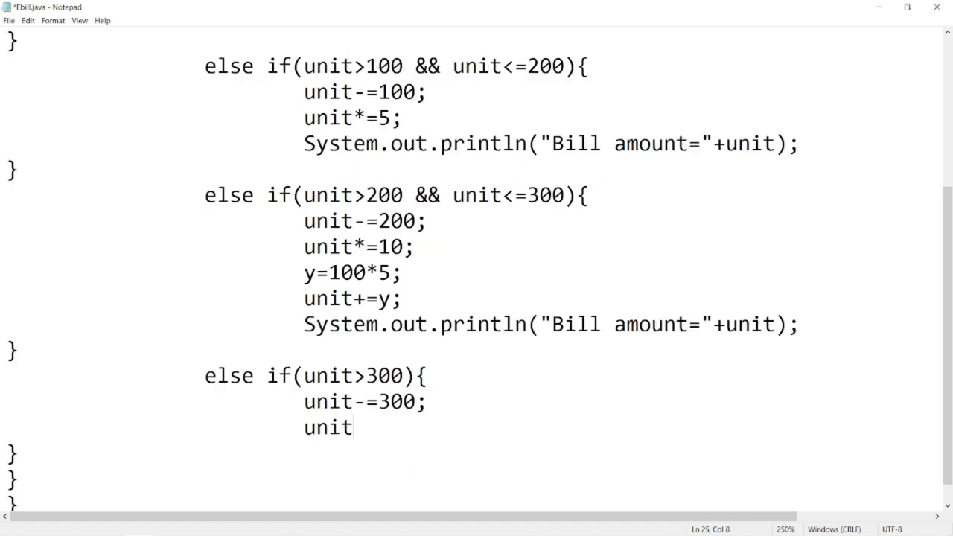
pyautogui.write('*=15;')
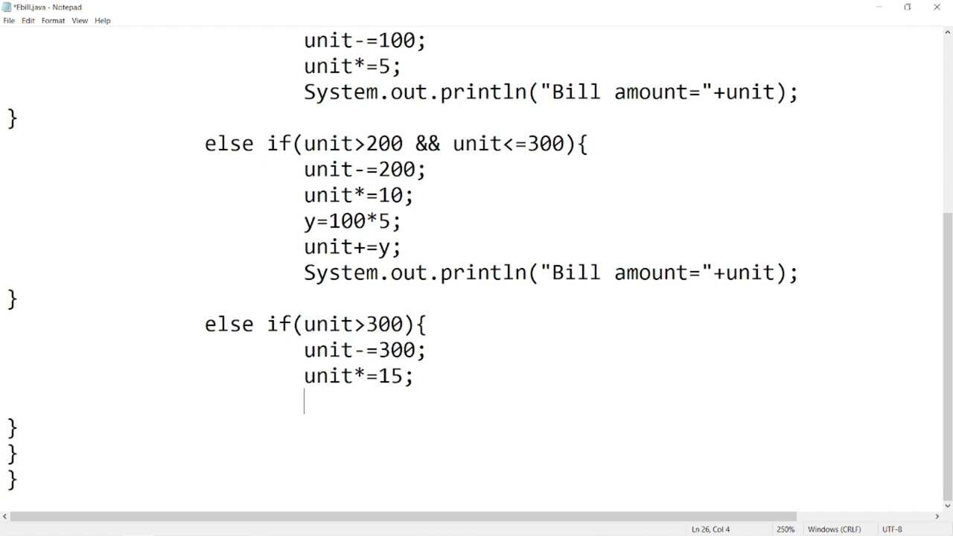
# Set y=100*5 and z=100*10 on separate lines.
pyautogui.write('y=100')
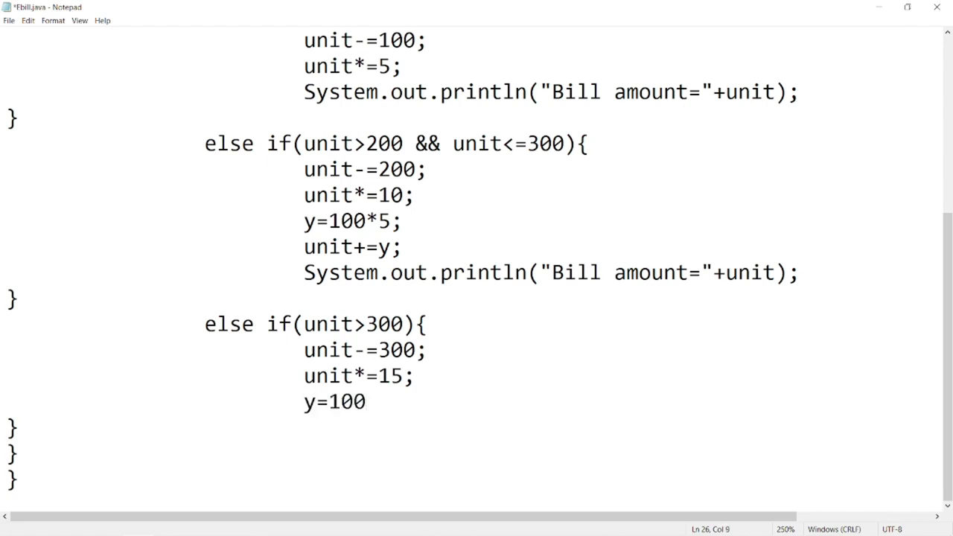
pyautogui.write('*5;')
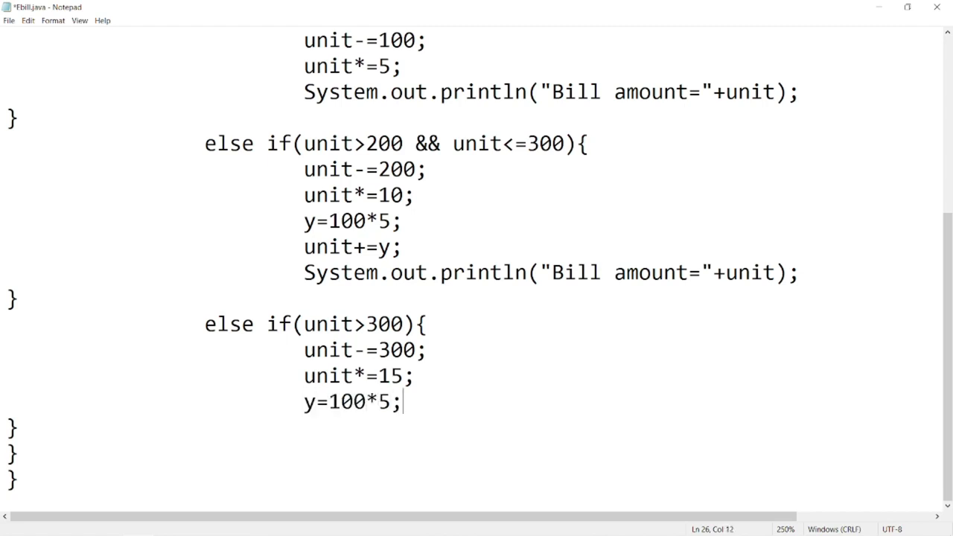
pyautogui.press('enter')
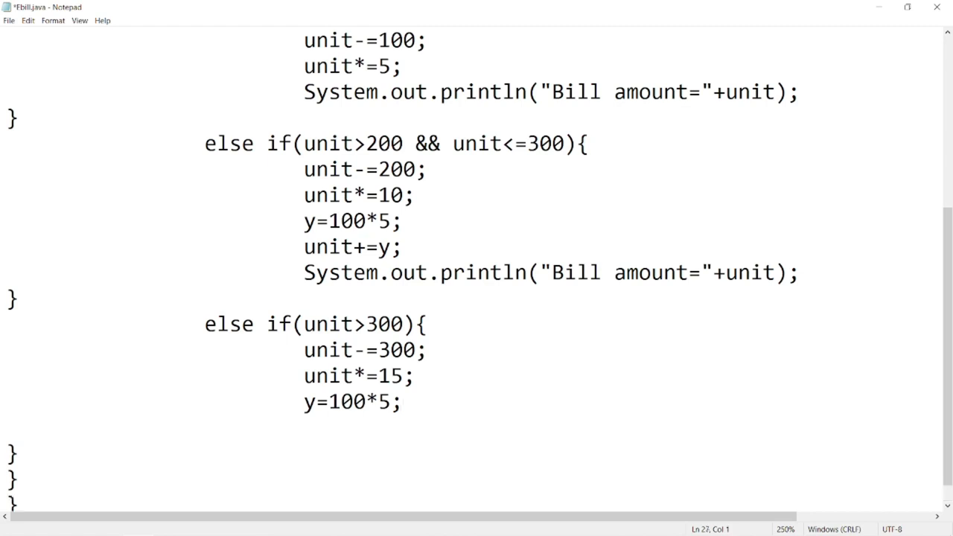
pyautogui.write('z=100')
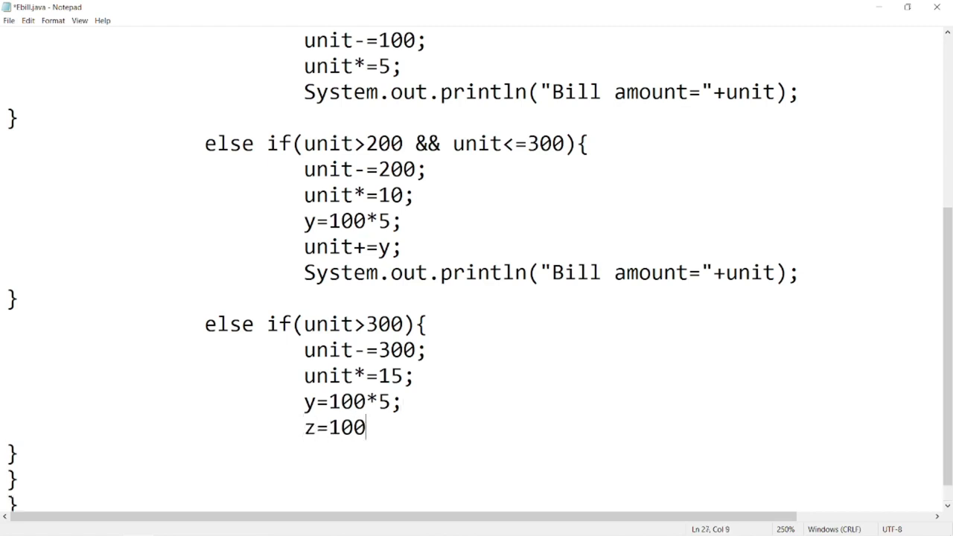
pyautogui.write('*10;')
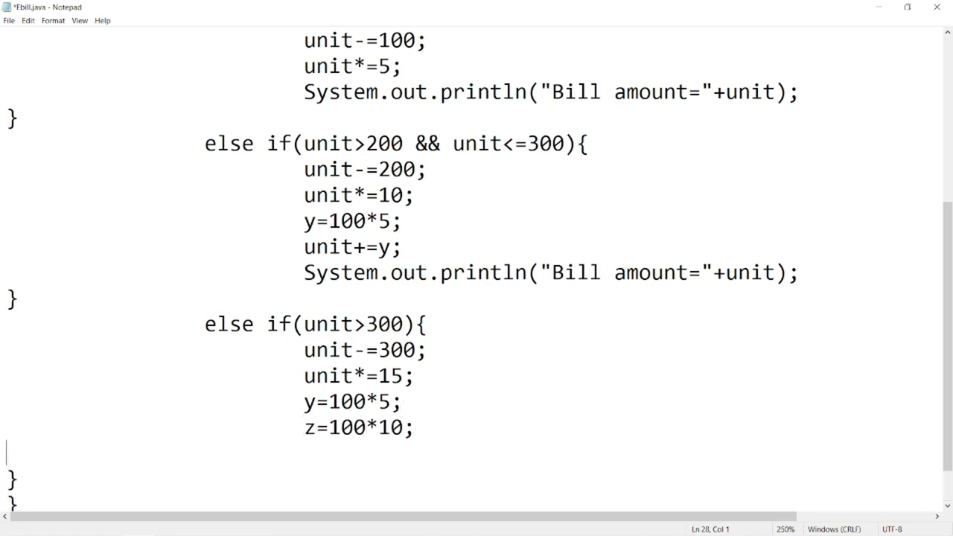
# Add y+z to unit and print "Bill amount="+unit.
pyautogui.write('System')
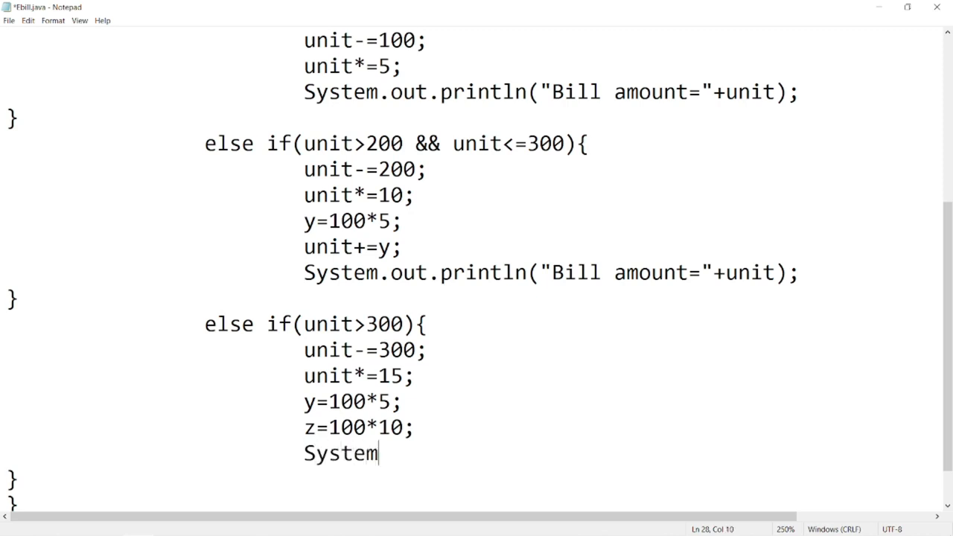
pyautogui.write('.out.println(')
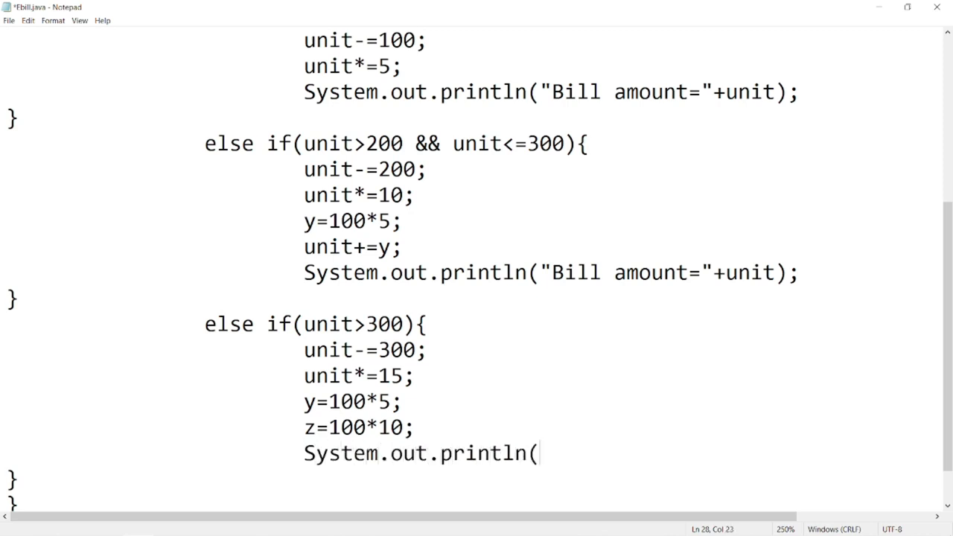
pyautogui.write('"Bill "')
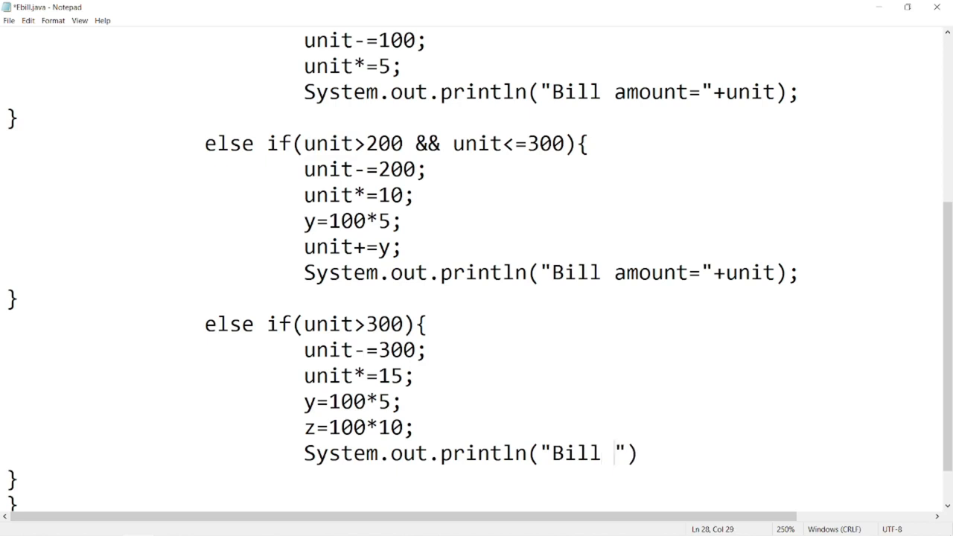
pyautogui.write('amount=')
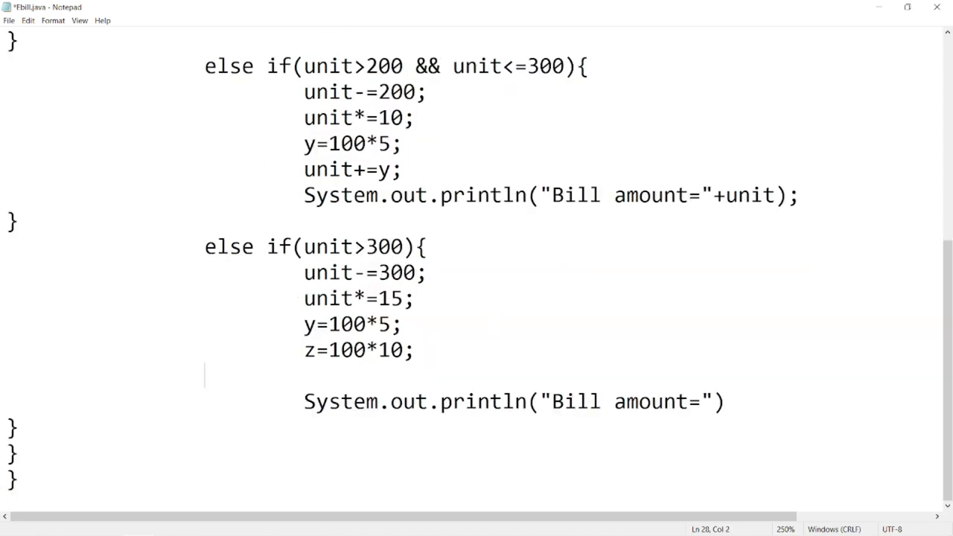
pyautogui.write('unit')
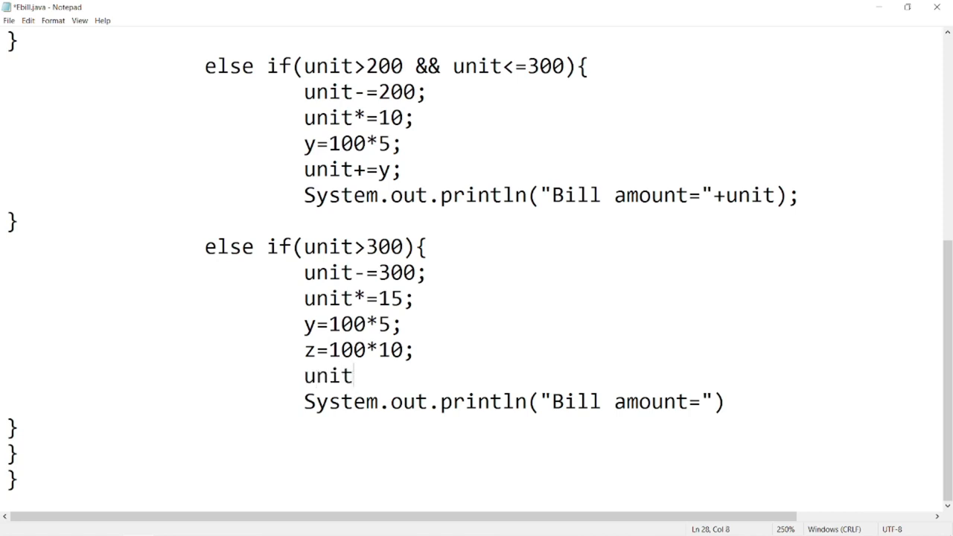
pyautogui.write('+=y')
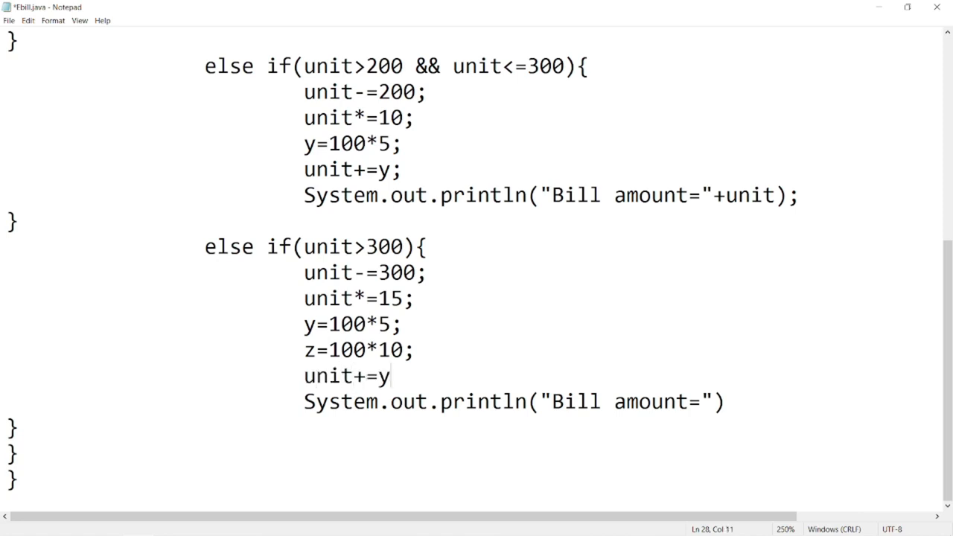
pyautogui.write('+z;')
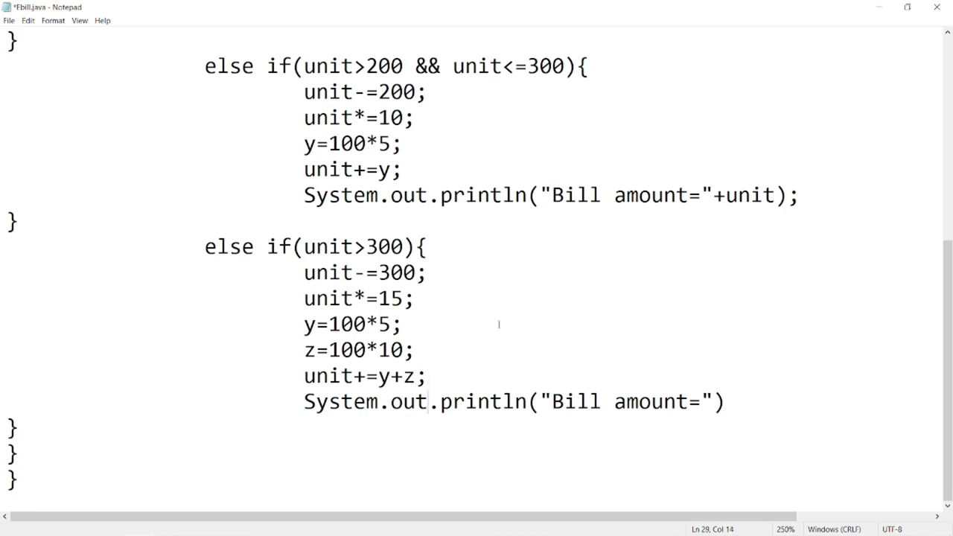
pyautogui.write('+unit')
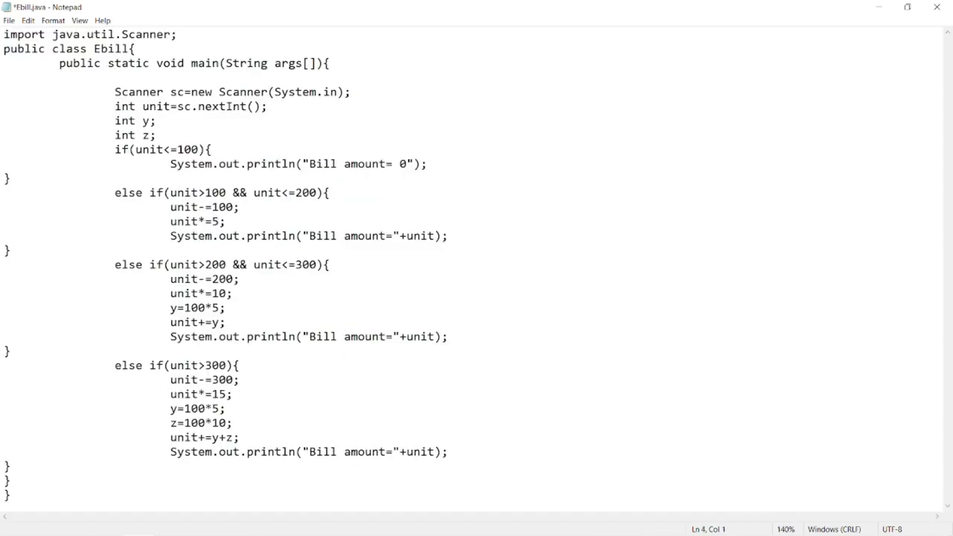
# Add System.out.println("Enter units="); above the Scanner line.
pyautogui.write('System.')
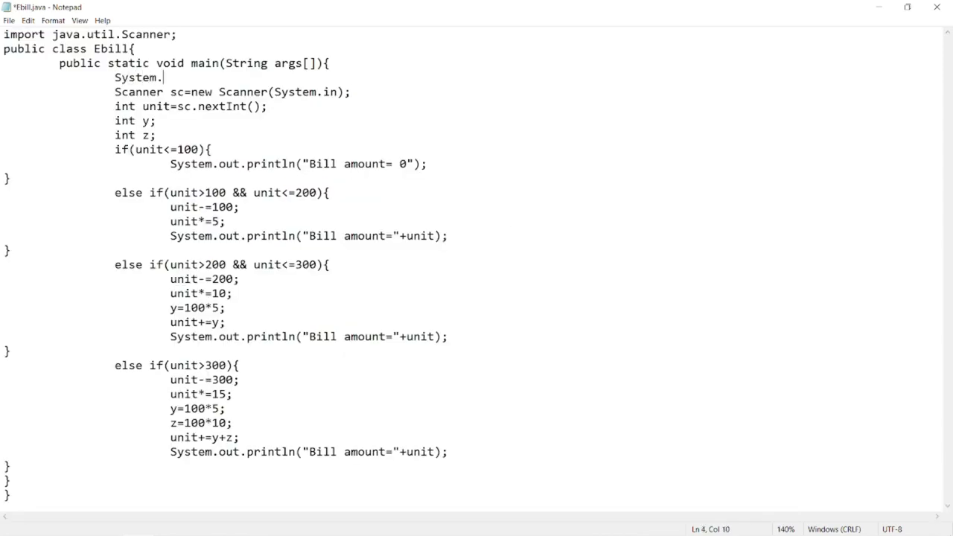
pyautogui.write('out.println("')
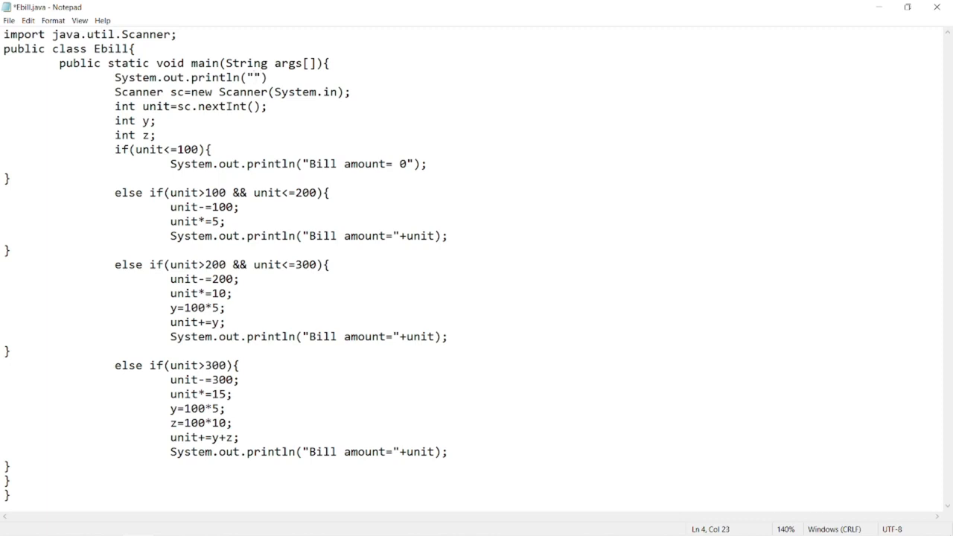
pyautogui.write('Enter units=')
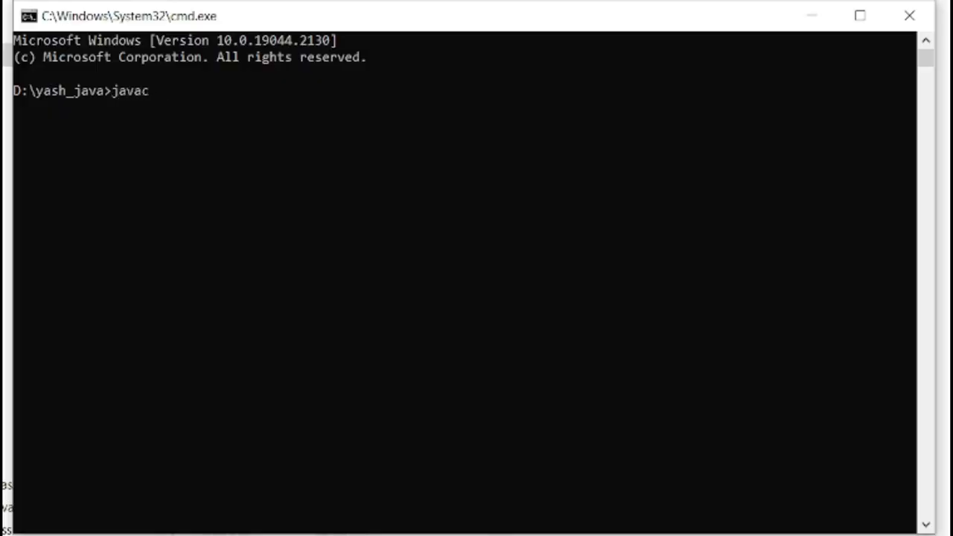
# Compile Ebill.java and run Ebill for 100 and 102 units, giving bills 0 and 10.
pyautogui.write('Ebill.java')
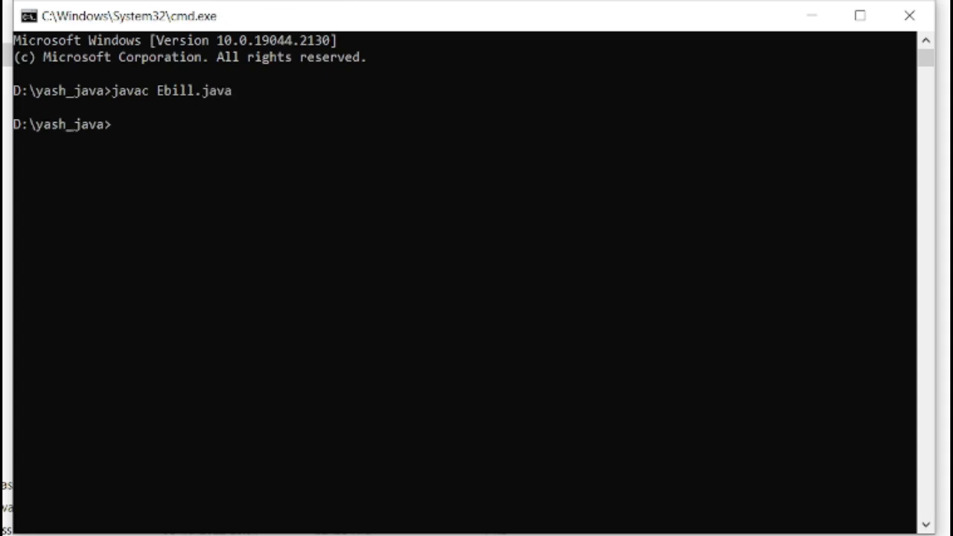
pyautogui.write('java Ebill')
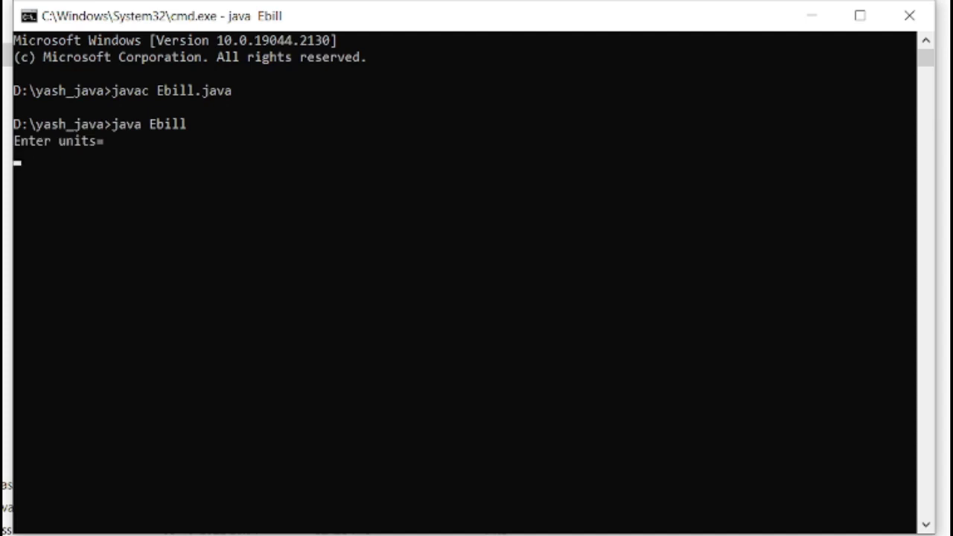
pyautogui.write('100')
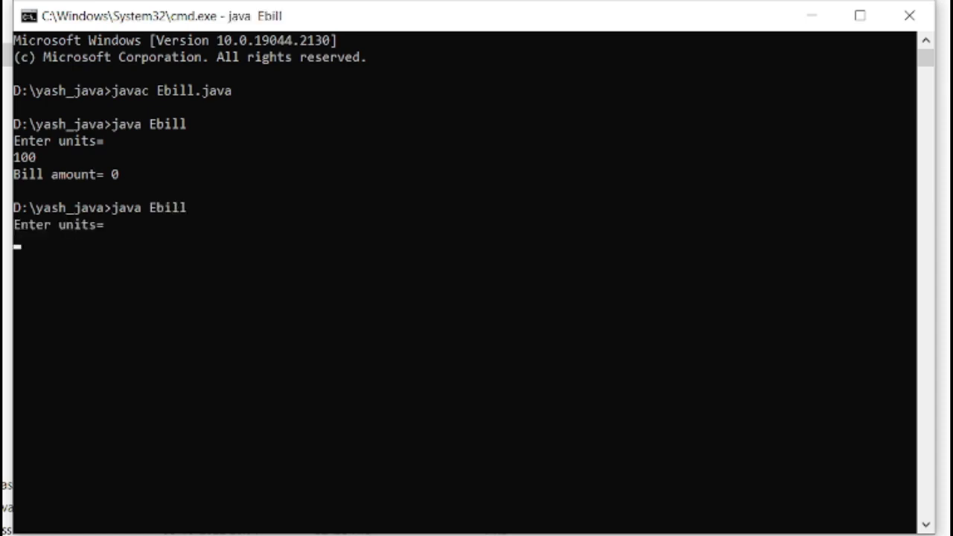
pyautogui.write('102')
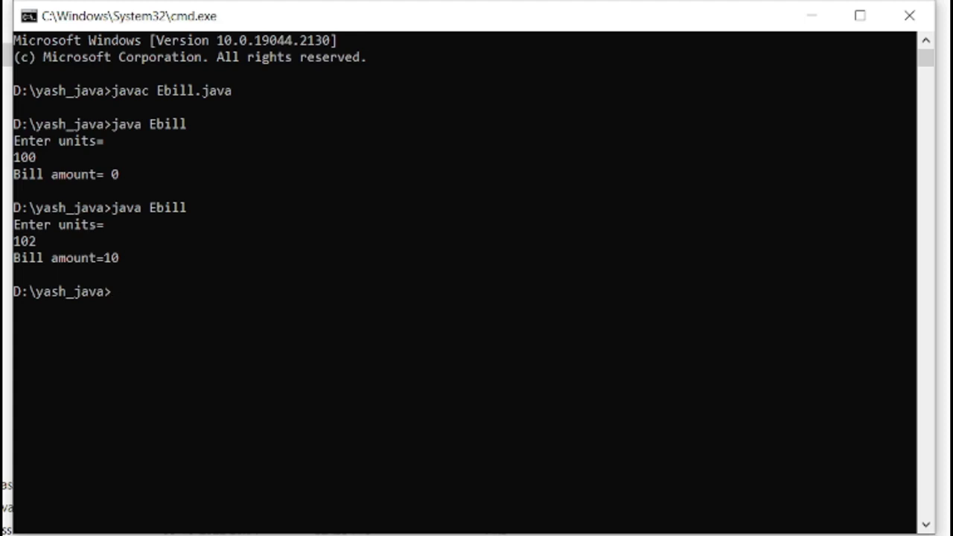
# Run Ebill for 210 and 350 units, giving bills 600 and 2250.
pyautogui.write('java Ebill')
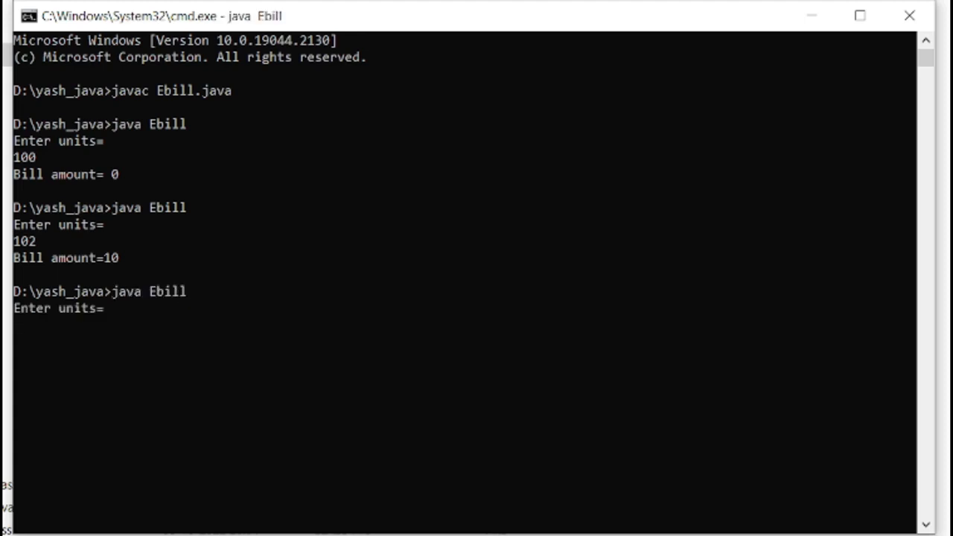
pyautogui.write('210')
pyautogui.write('ja')
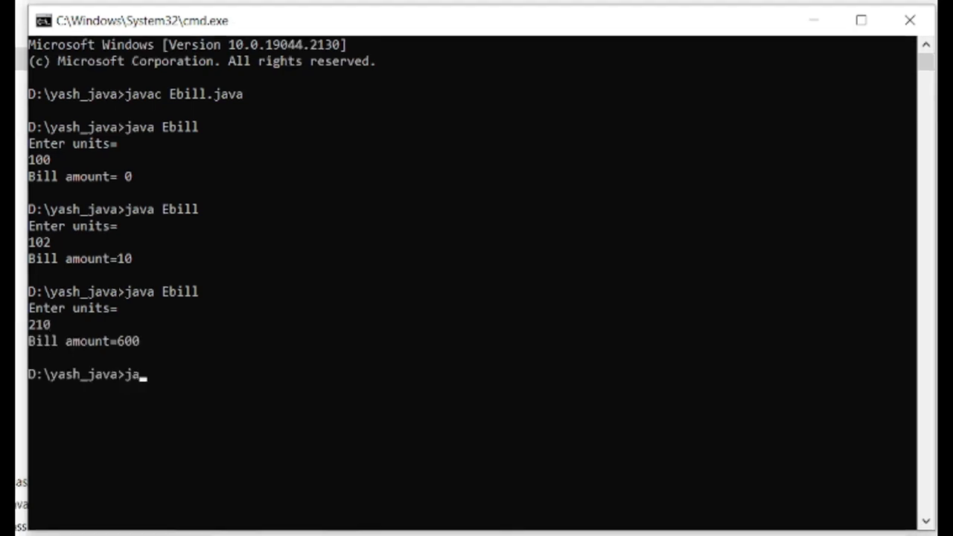
pyautogui.write('va Ebill')
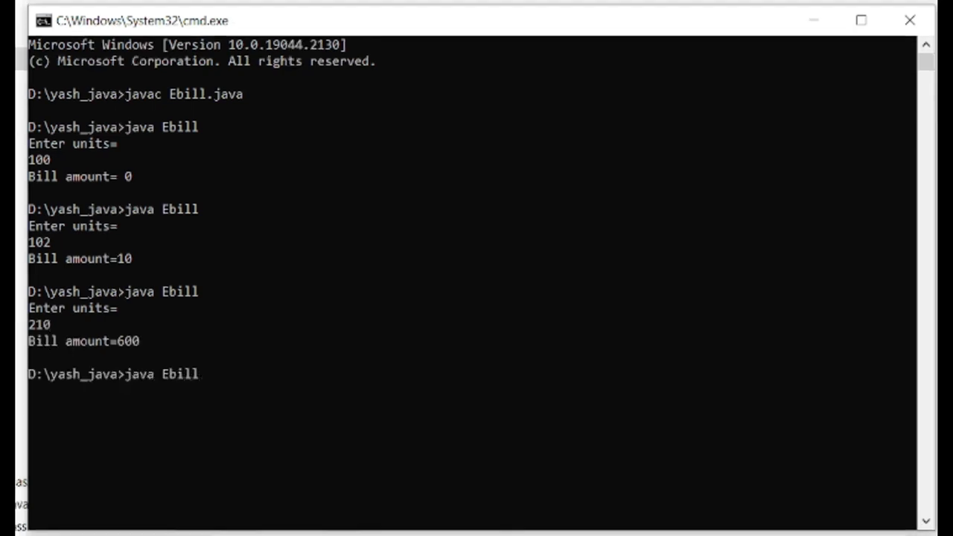
pyautogui.write('35')
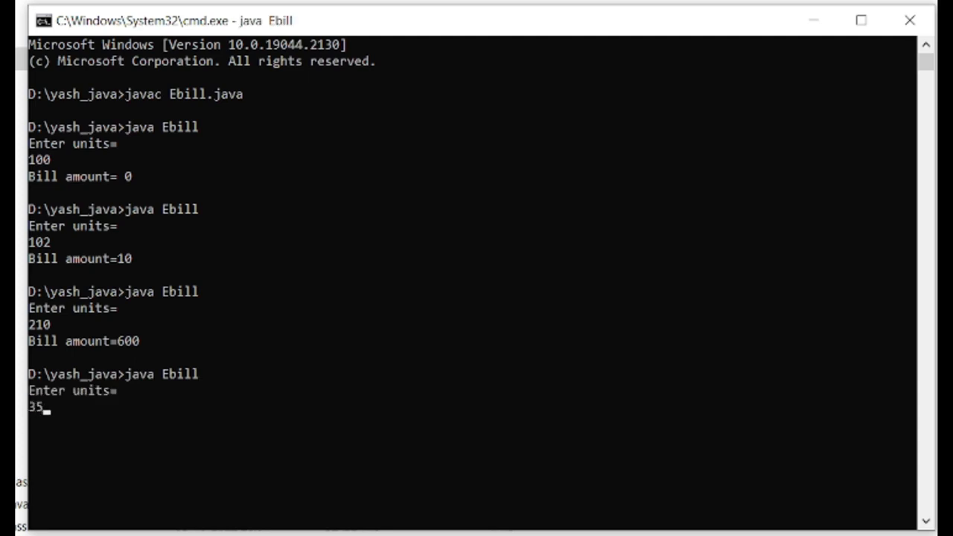
pyautogui.press('Enter')
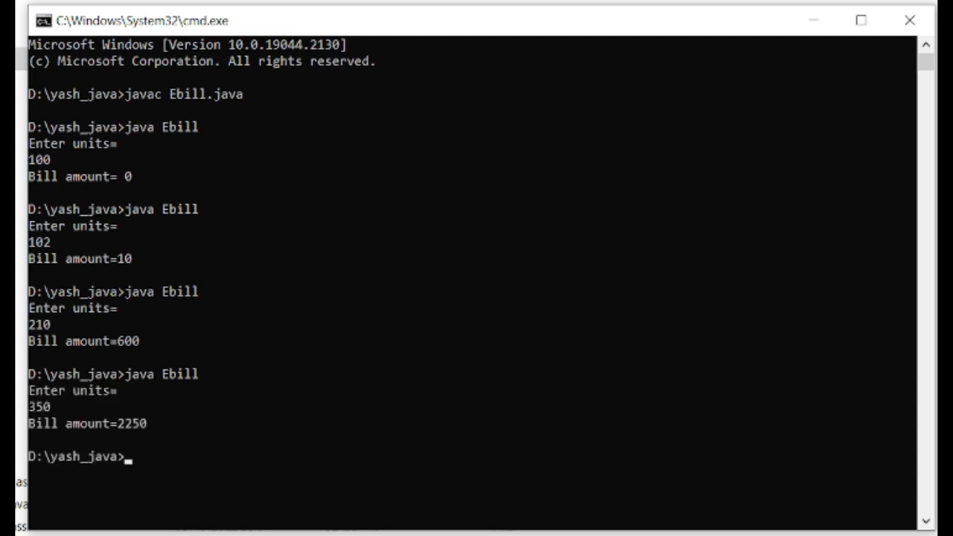